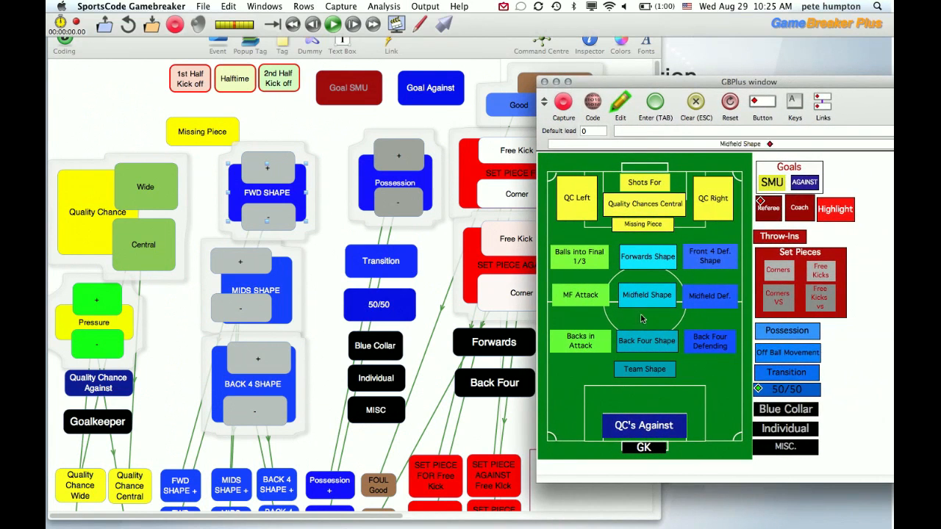
mouse_move(603, 278)
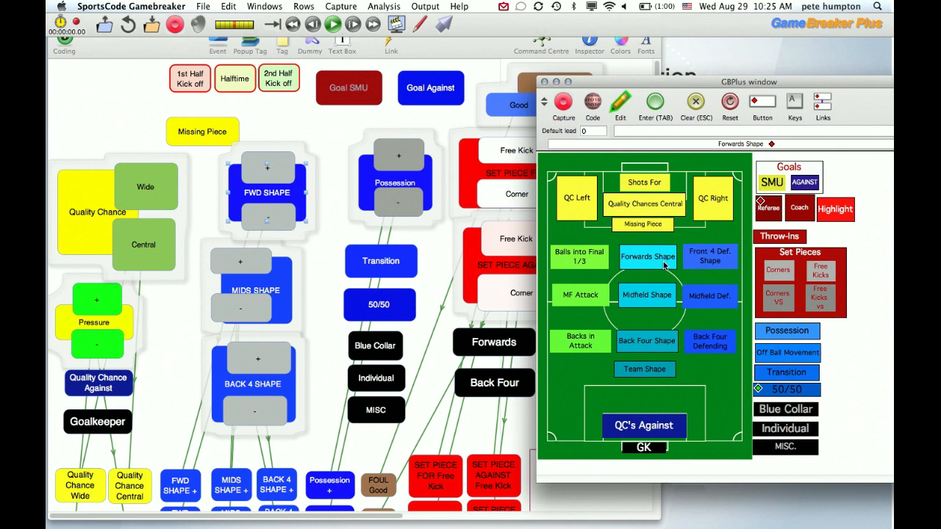
mouse_move(397, 242)
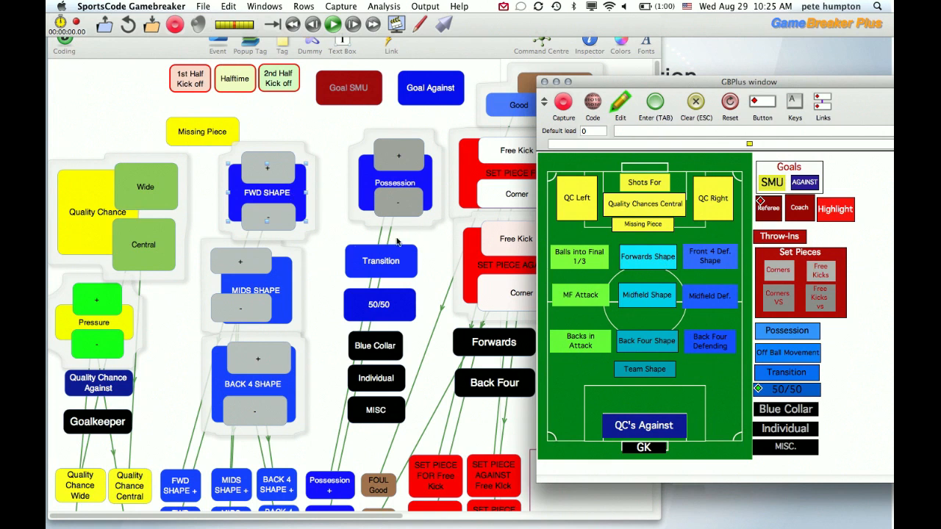
mouse_move(329, 259)
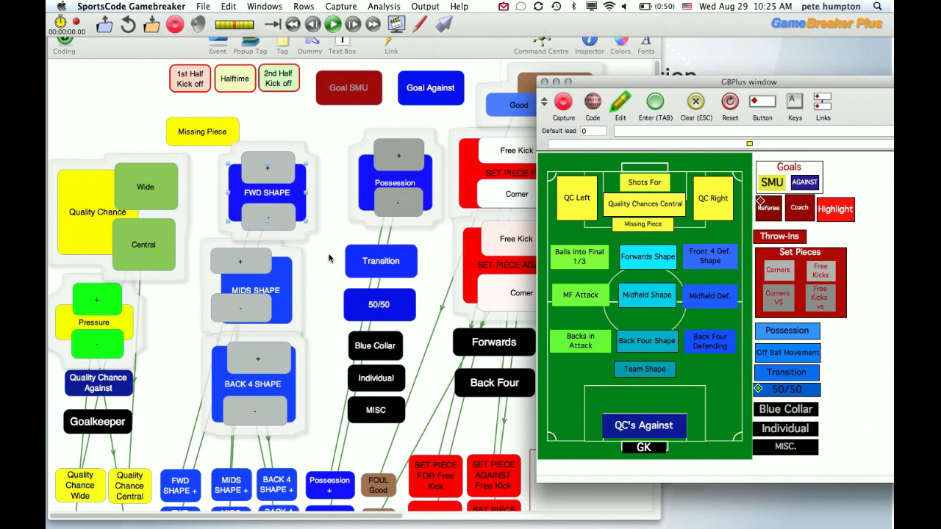
mouse_move(621, 94)
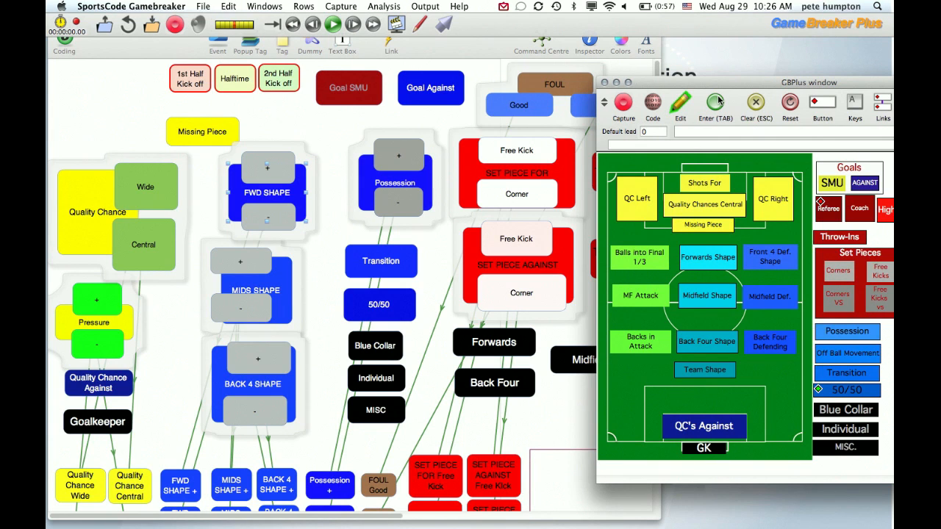
mouse_move(781, 30)
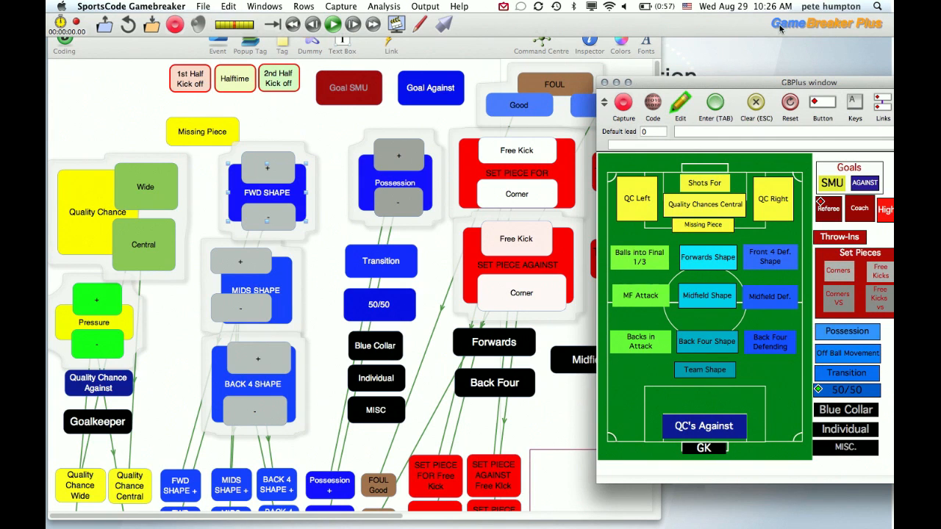
mouse_move(419, 159)
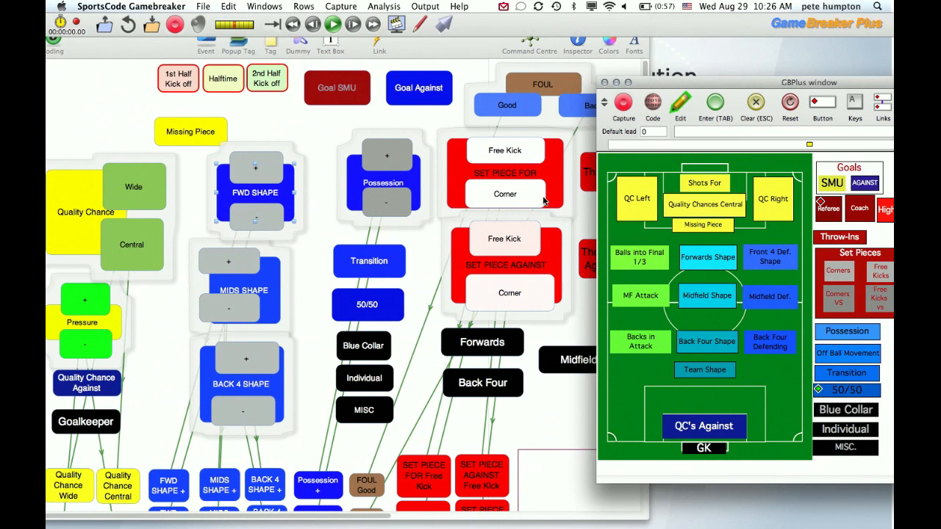
mouse_move(653, 88)
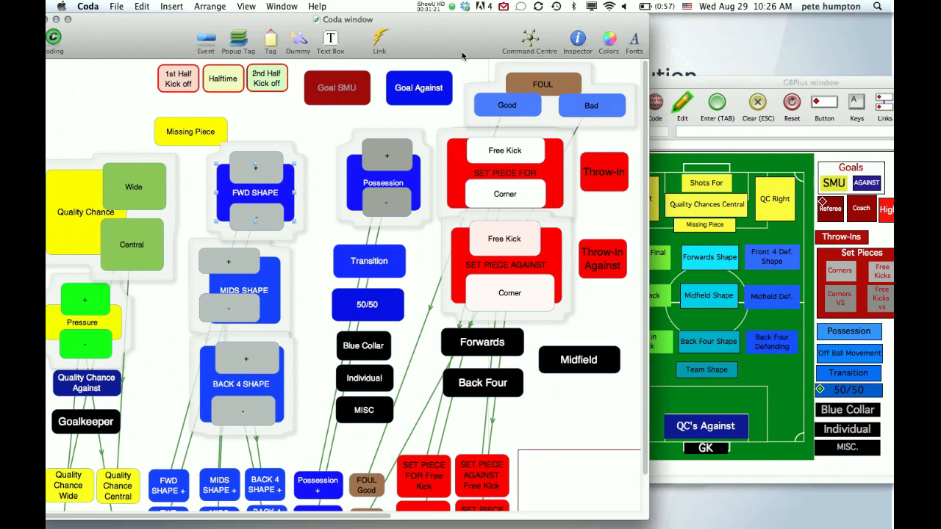
mouse_move(741, 55)
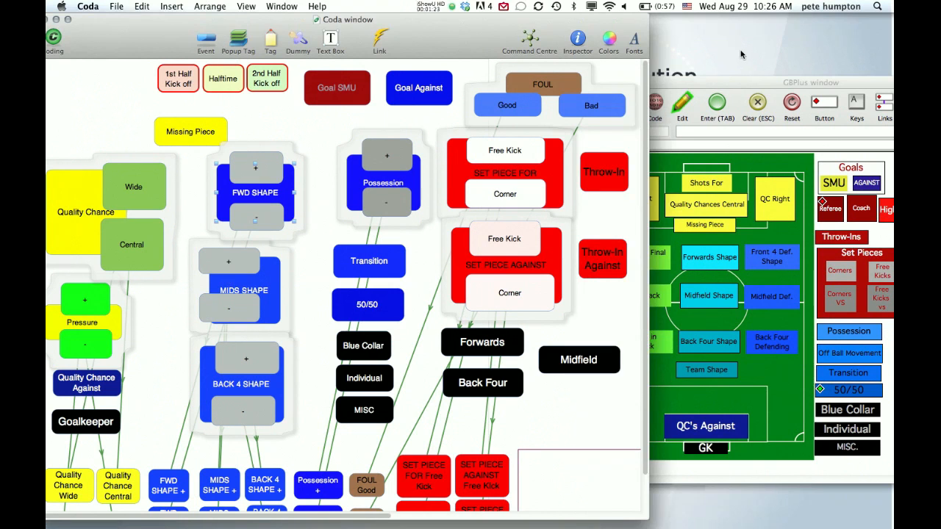
mouse_move(666, 214)
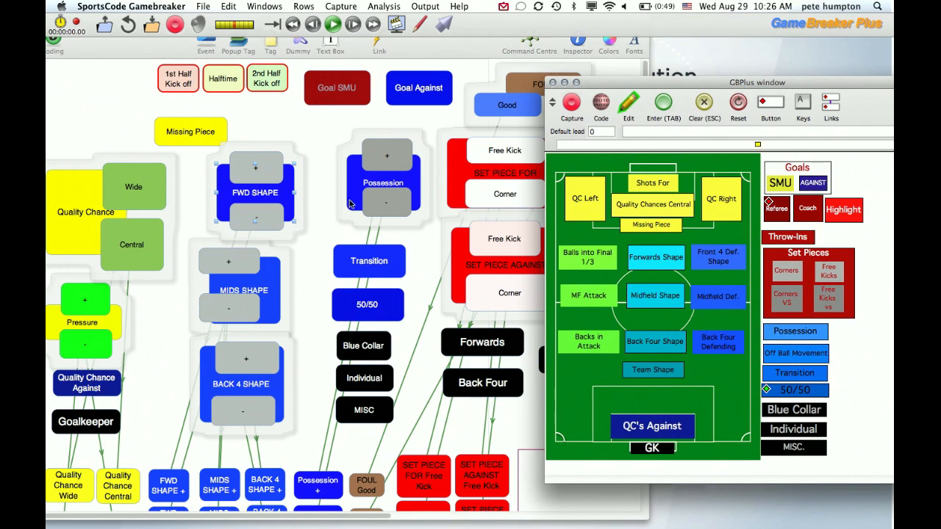
mouse_move(333, 221)
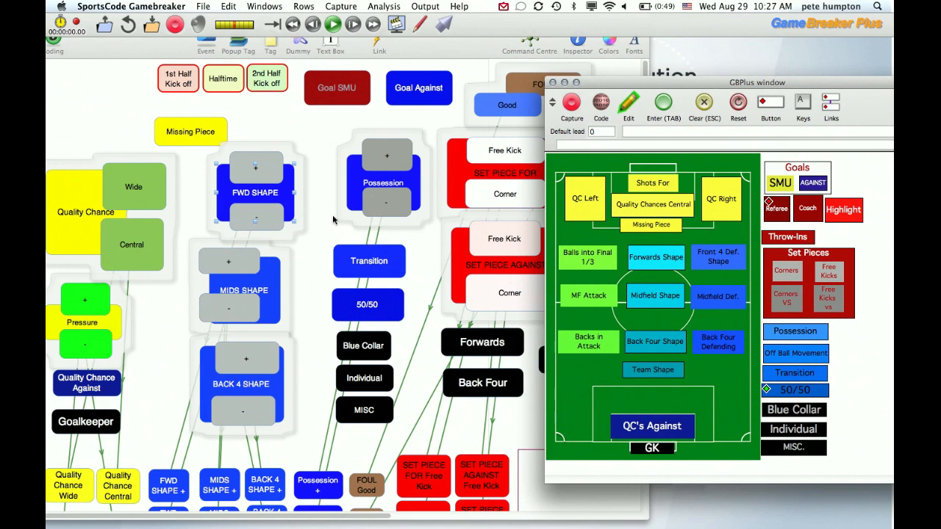
- Recolour Coda's FWD SHAPE light cyan, BACK 4 SHAPE teal and SET PIECE FOR dark red
click(585, 197)
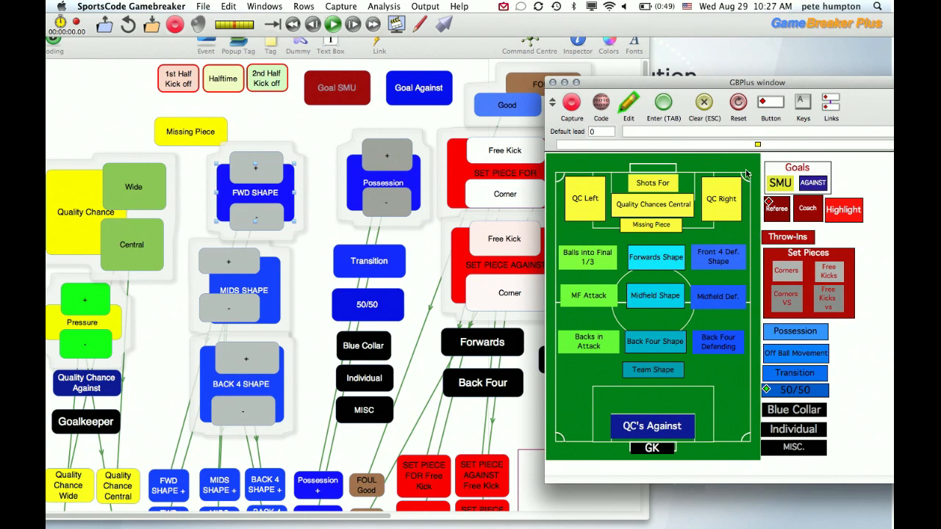
mouse_move(627, 137)
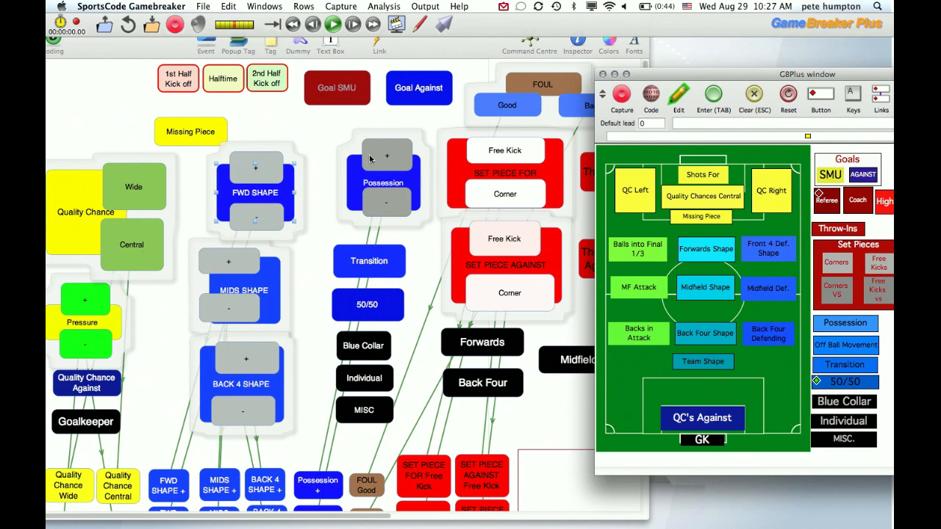
mouse_move(713, 35)
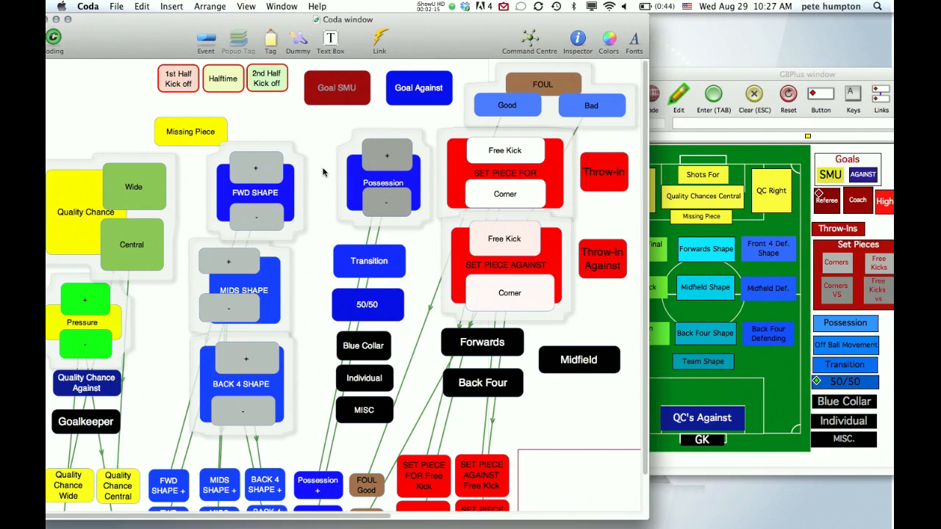
mouse_move(207, 212)
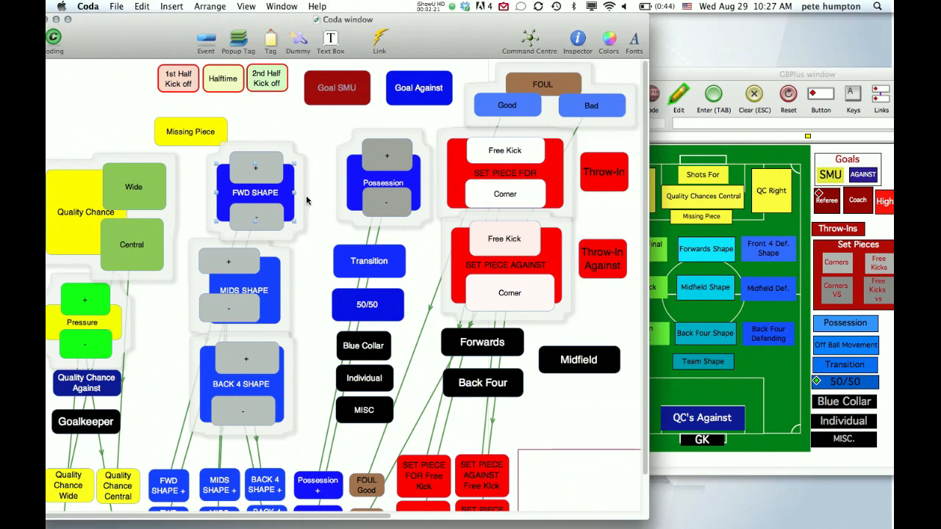
mouse_move(217, 209)
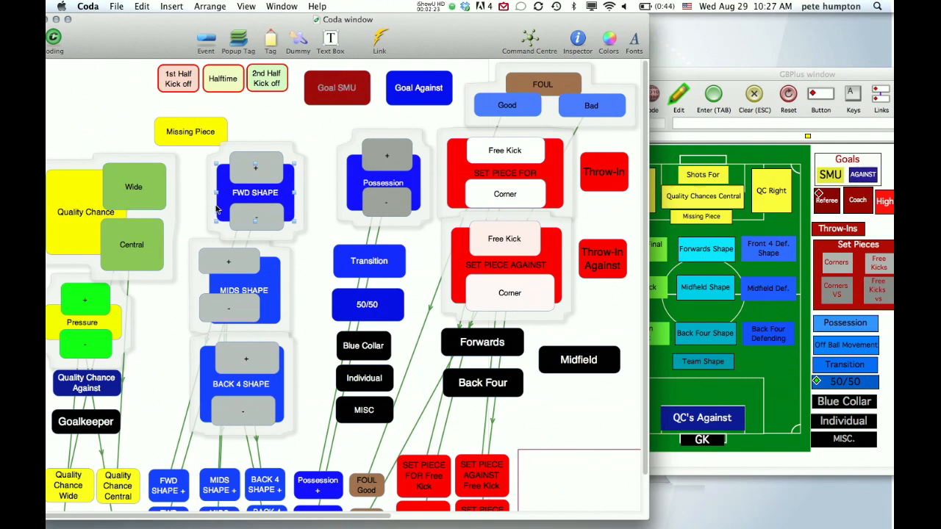
mouse_move(278, 391)
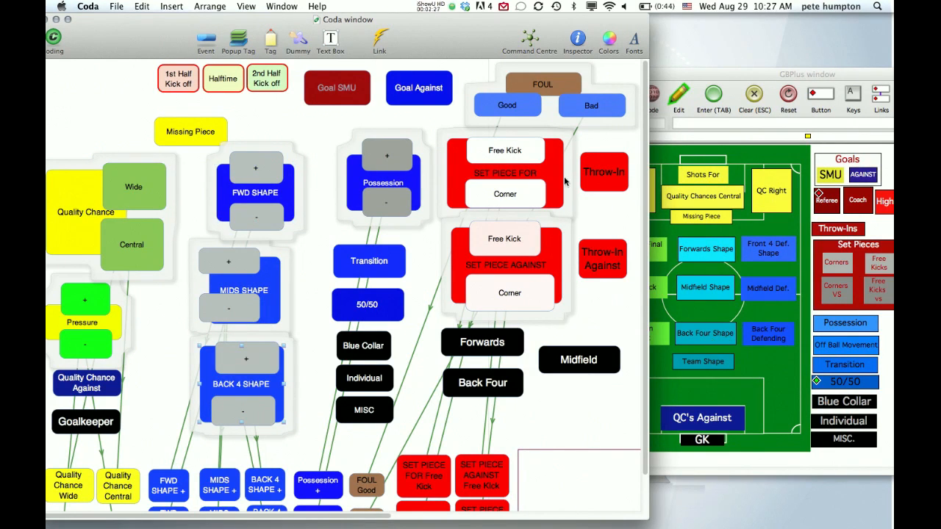
mouse_move(559, 196)
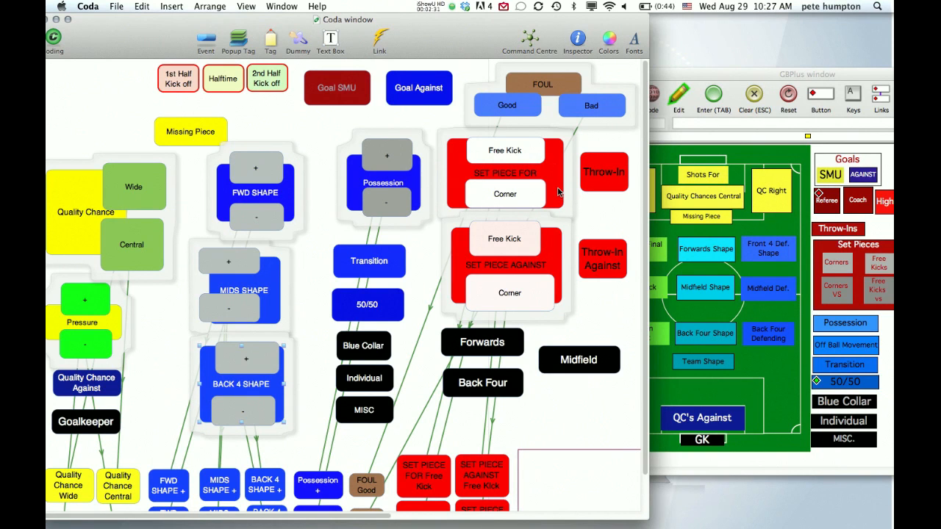
mouse_move(281, 344)
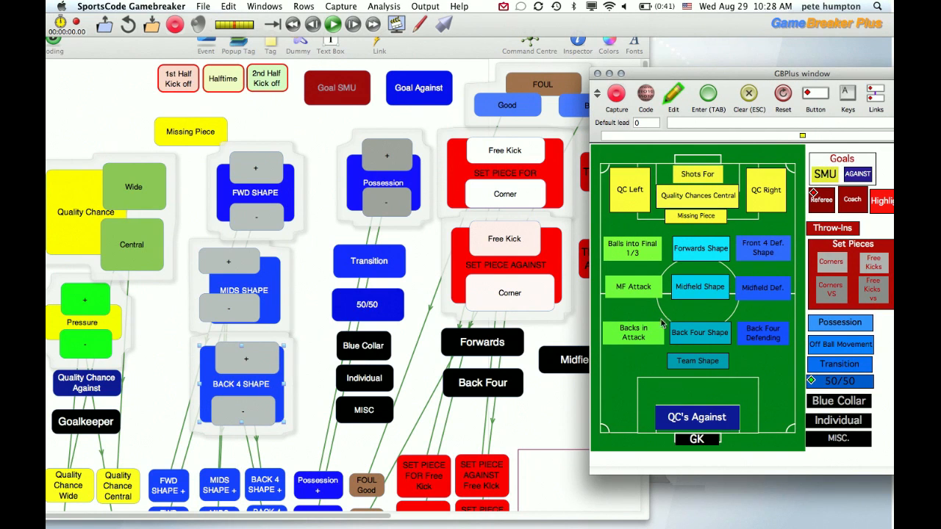
click(700, 333)
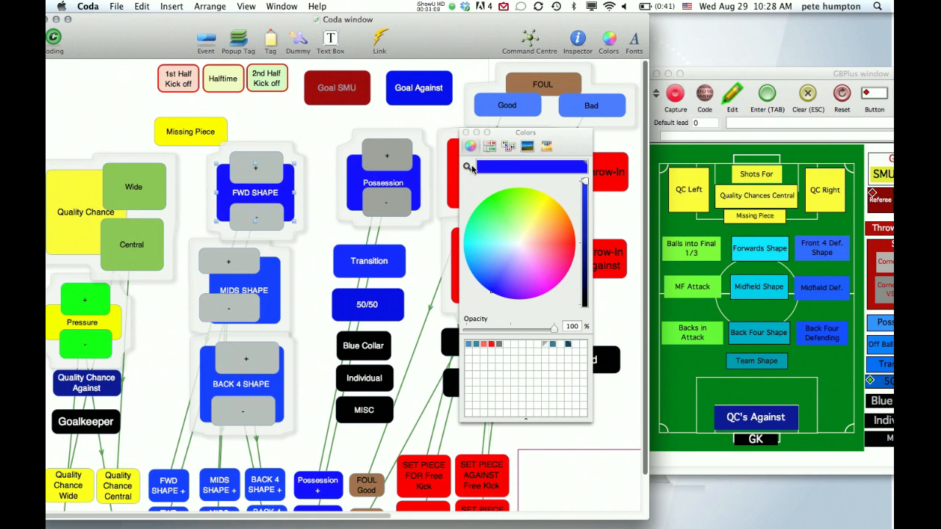
mouse_move(760, 245)
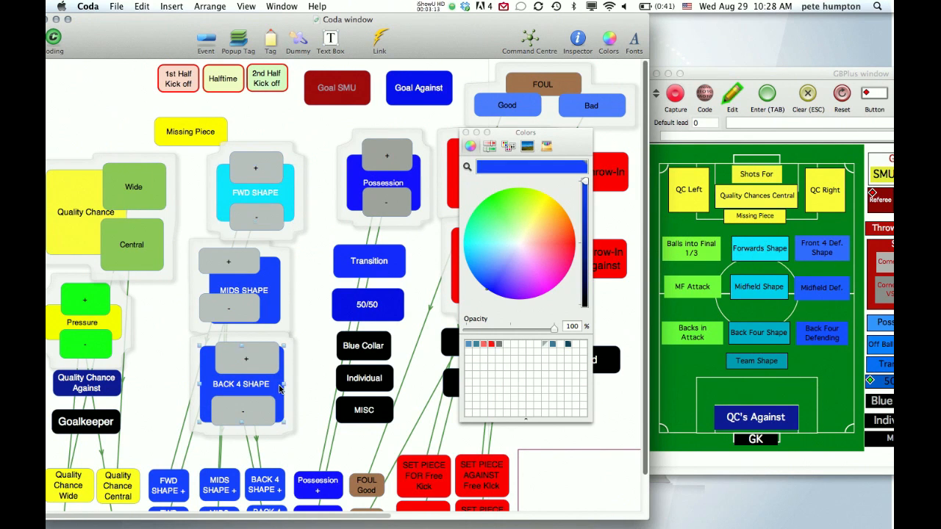
mouse_move(670, 285)
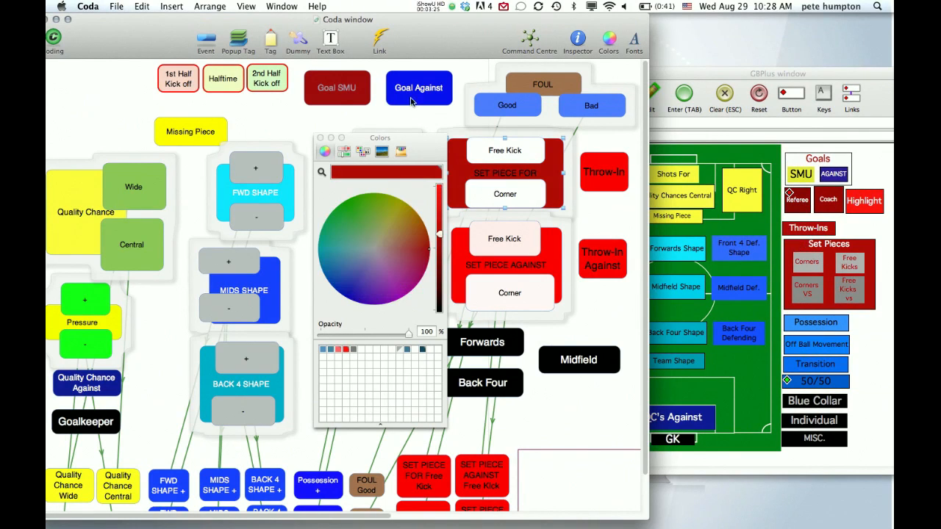
click(320, 138)
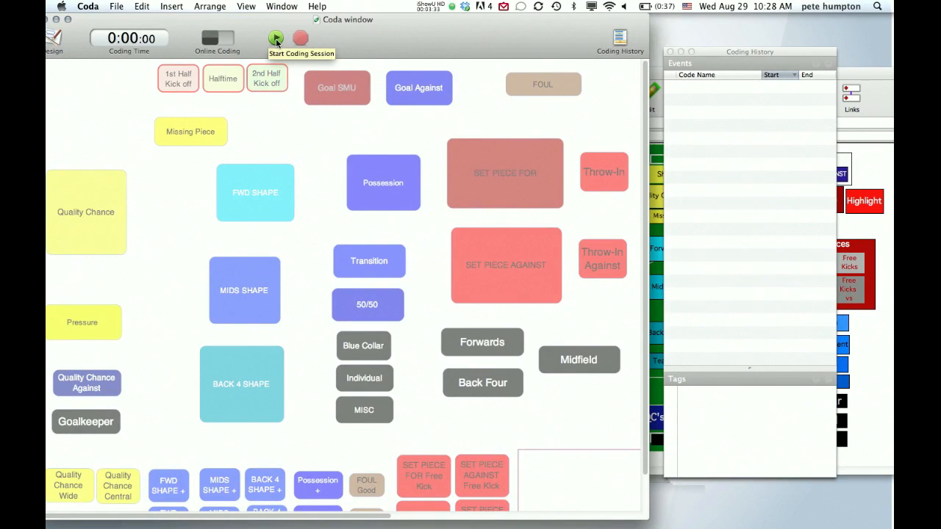
- Run a short Coda coding session logging FWD SHAPE and SET PIECE FOR events, then stop
click(276, 39)
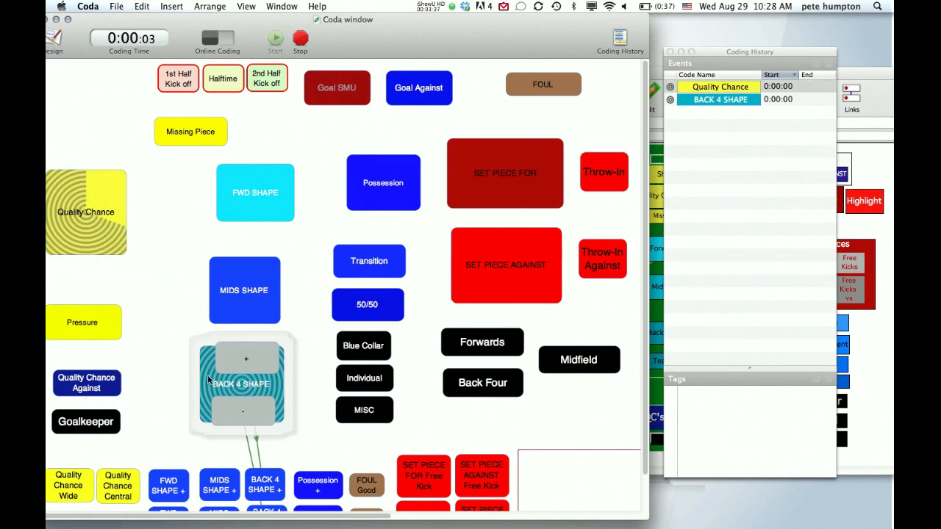
click(255, 192)
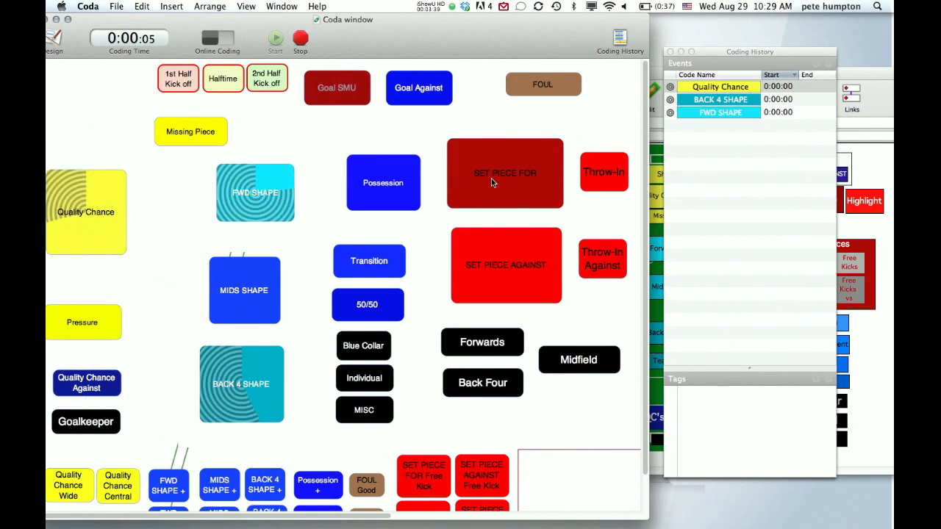
click(505, 173)
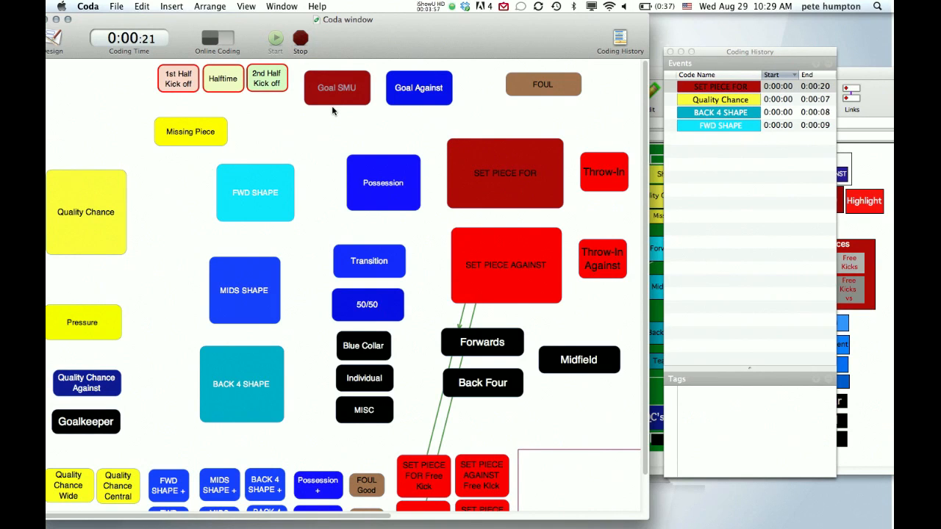
click(300, 40)
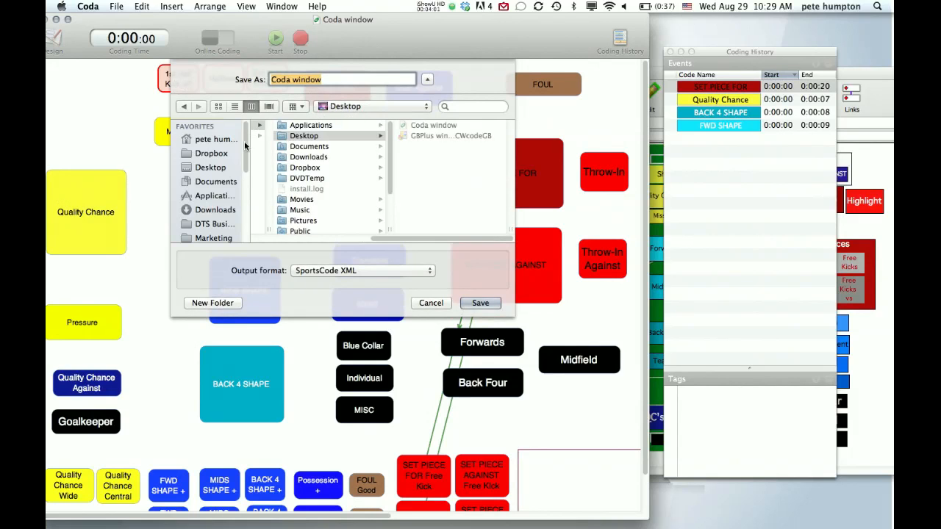
- Save the coded events to the Desktop as SportsCode XML named 'Coda window'
click(430, 303)
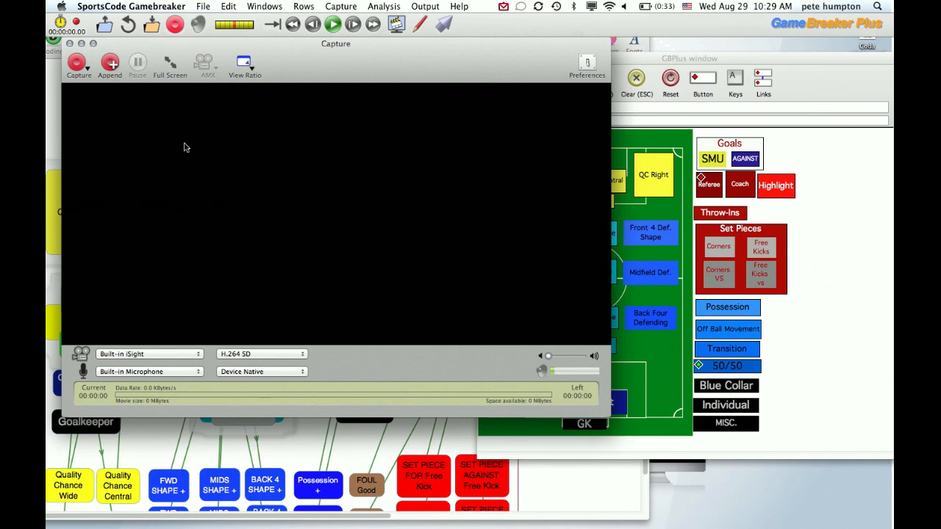
- Start capturing a new movie 'movie 29 08 2012' saved to the Desktop
click(77, 64)
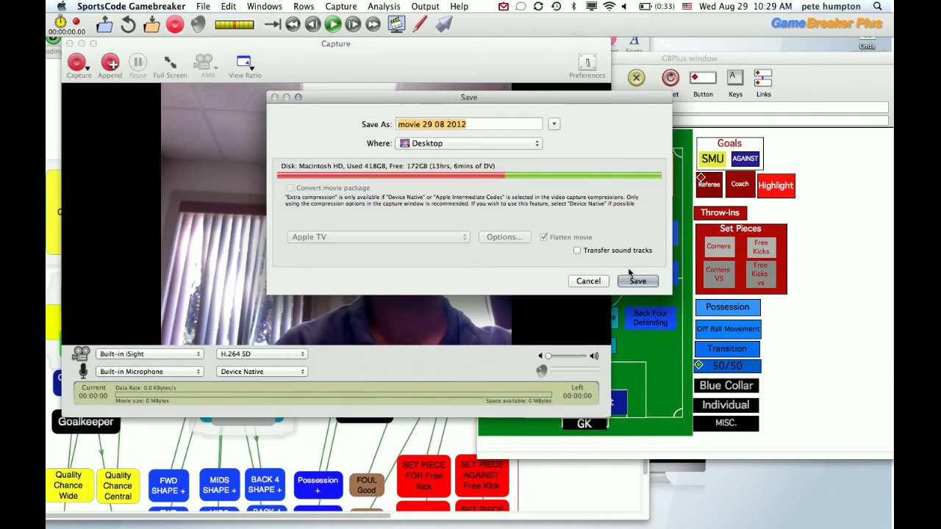
click(637, 281)
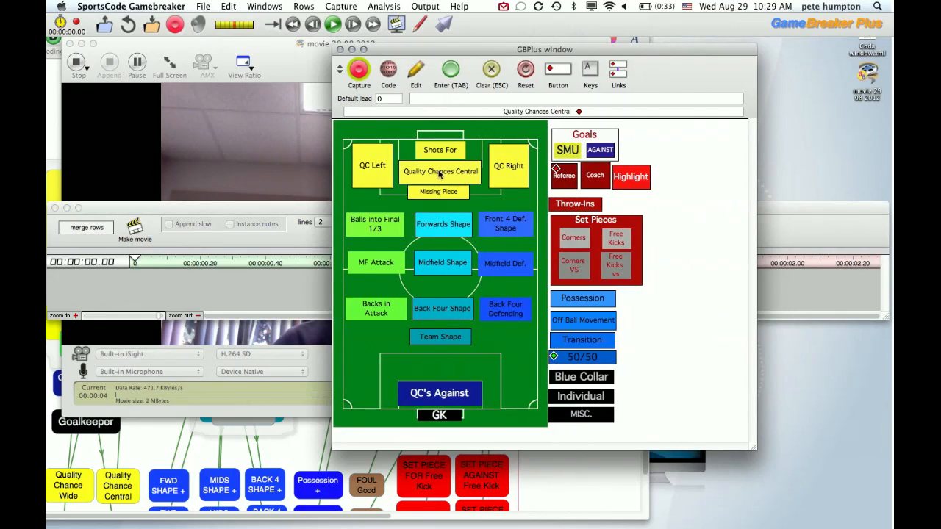
- Code QC Left, Forwards Shape, Back Four Shape and Set Pieces instances during capture
click(372, 164)
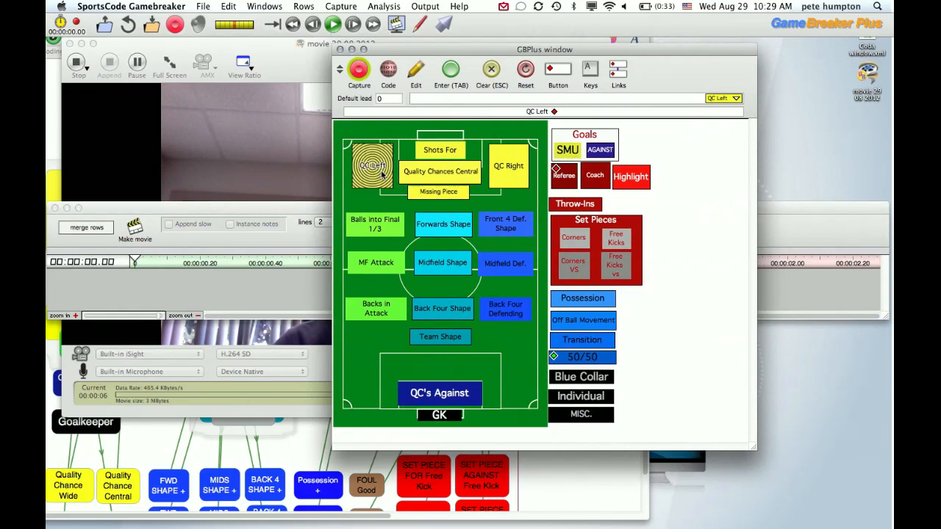
click(372, 164)
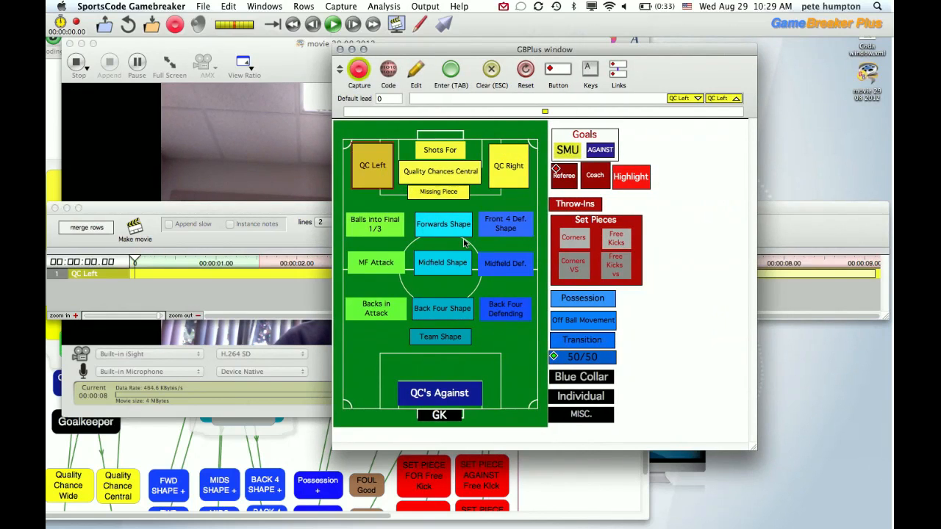
click(443, 224)
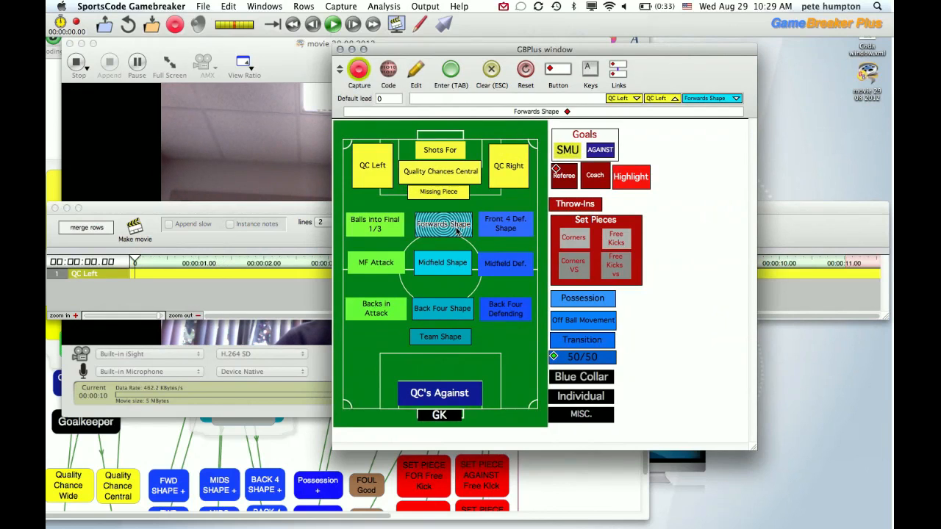
click(442, 308)
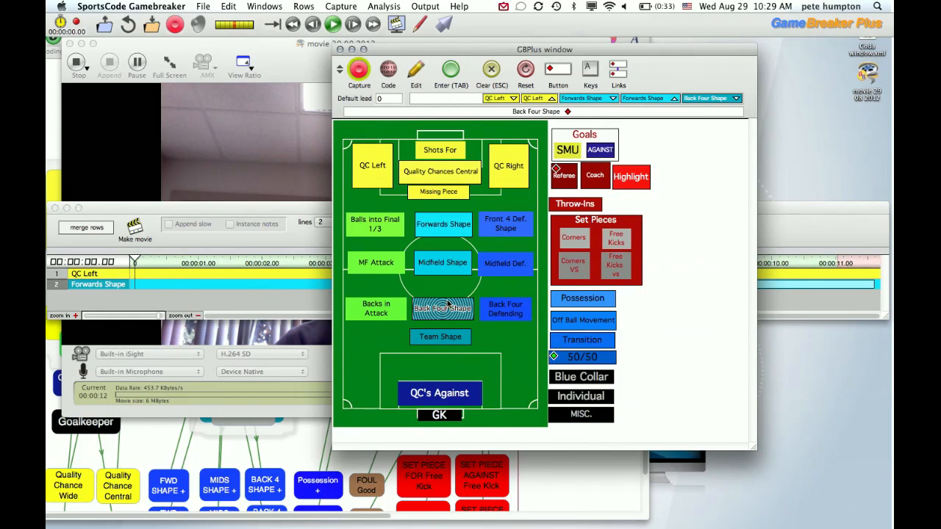
click(442, 308)
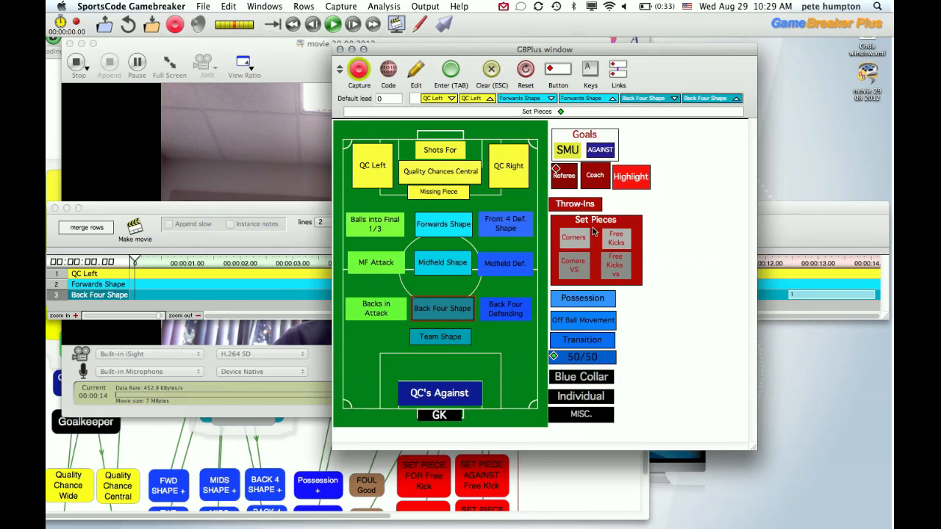
click(595, 219)
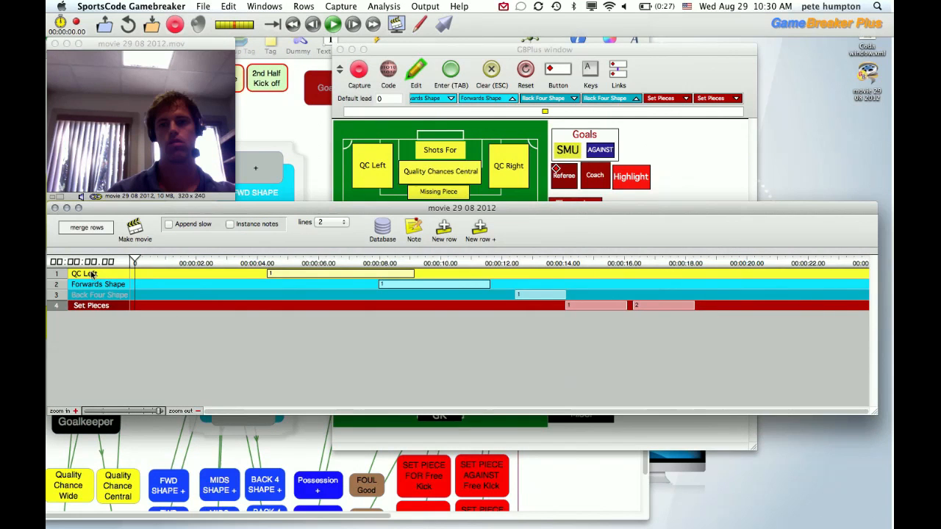
- Import 'Coda window.xml' as an XML edit list with merged instances and offset times
click(203, 6)
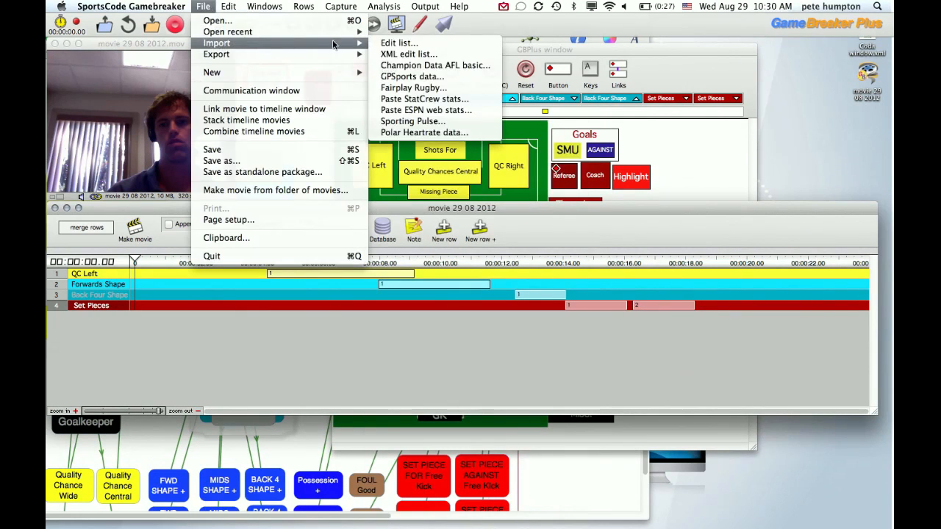
click(408, 53)
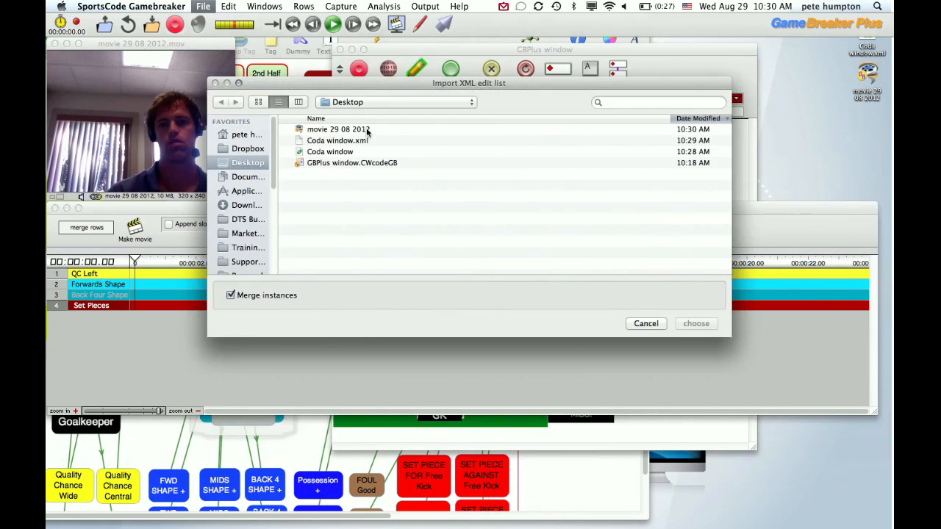
click(695, 324)
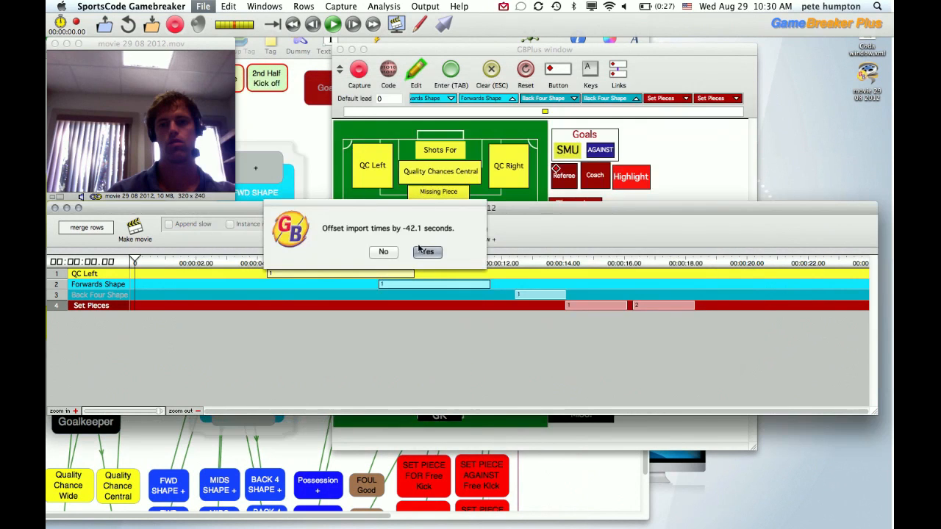
click(427, 252)
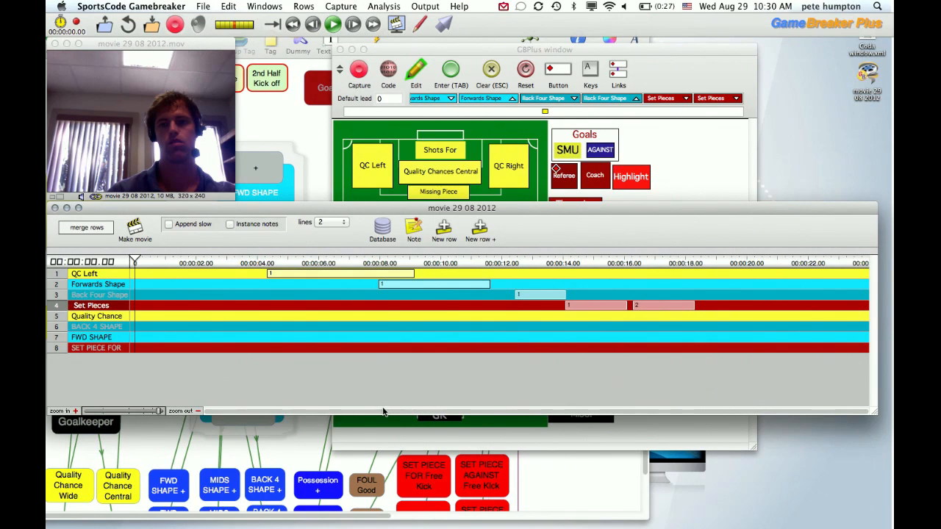
mouse_move(220, 366)
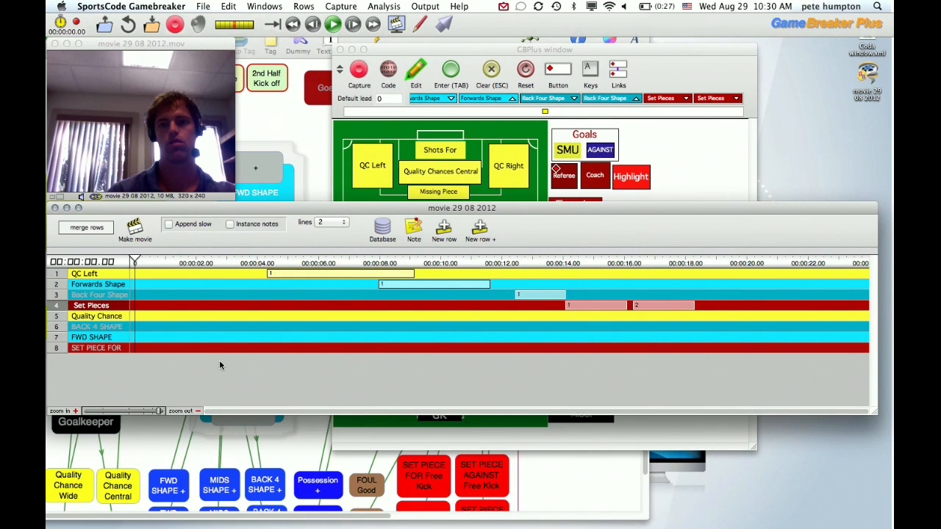
mouse_move(193, 320)
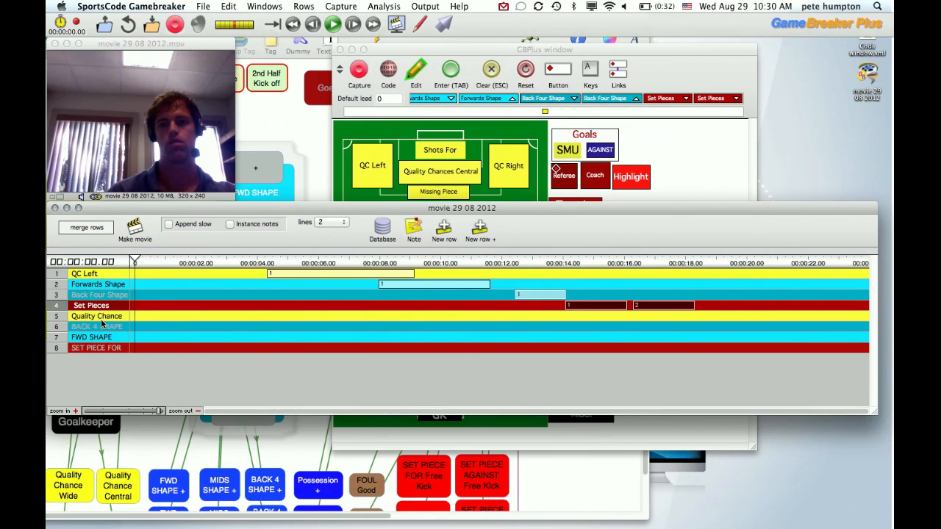
click(228, 6)
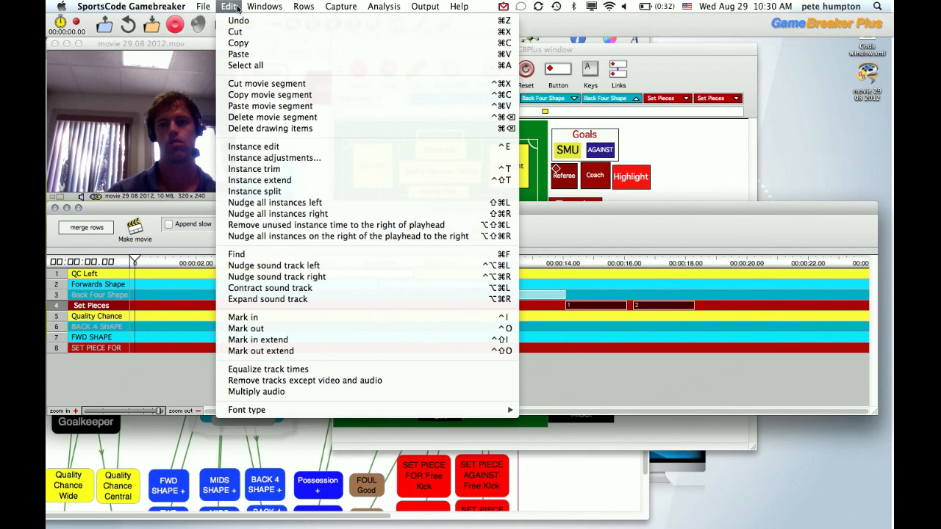
- Reorder timeline rows and compare the Back Four Shape and BACK 4 SHAPE rows
click(303, 7)
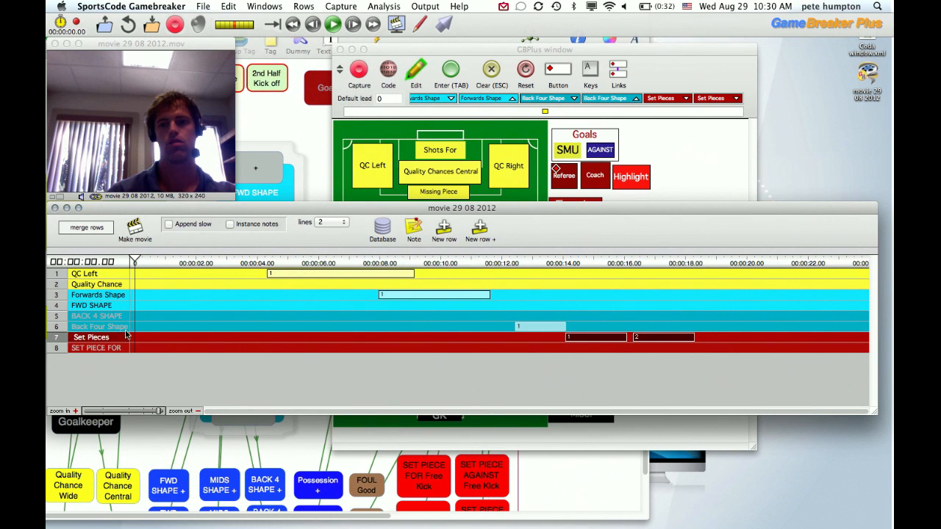
click(99, 326)
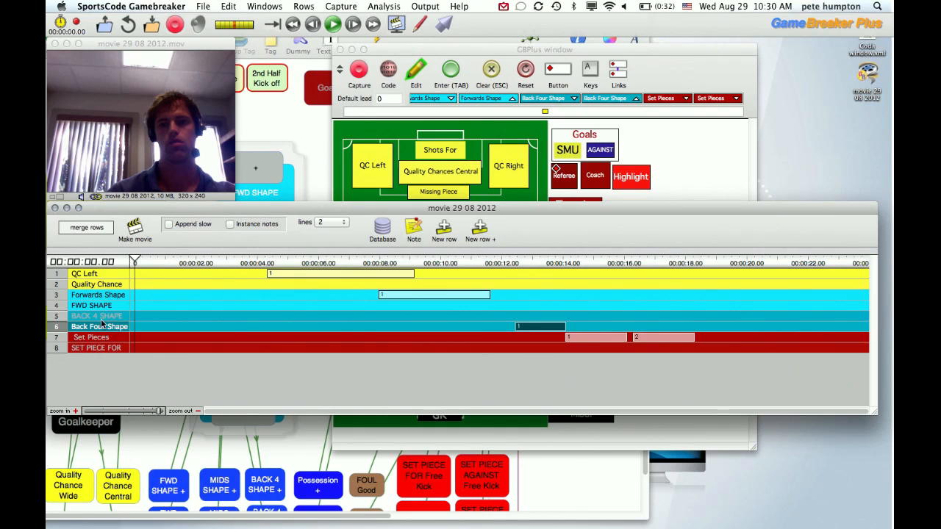
click(96, 317)
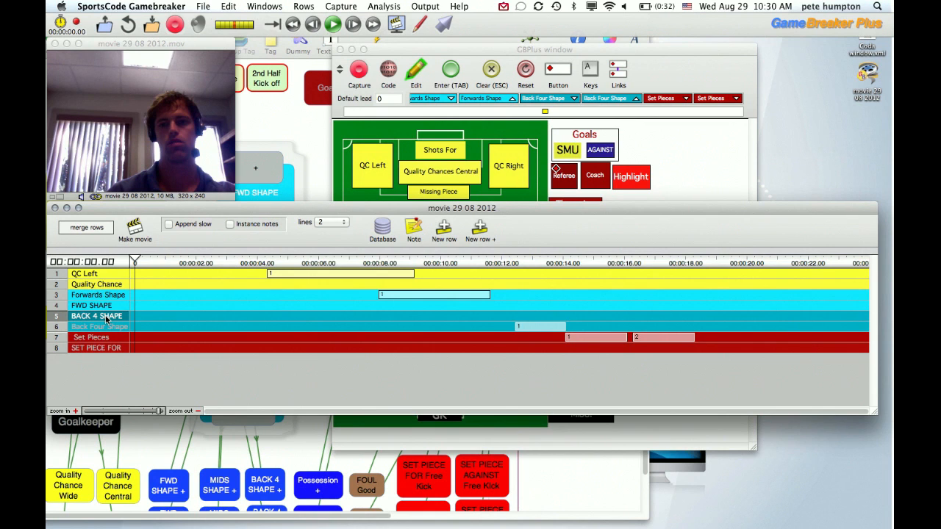
mouse_move(120, 322)
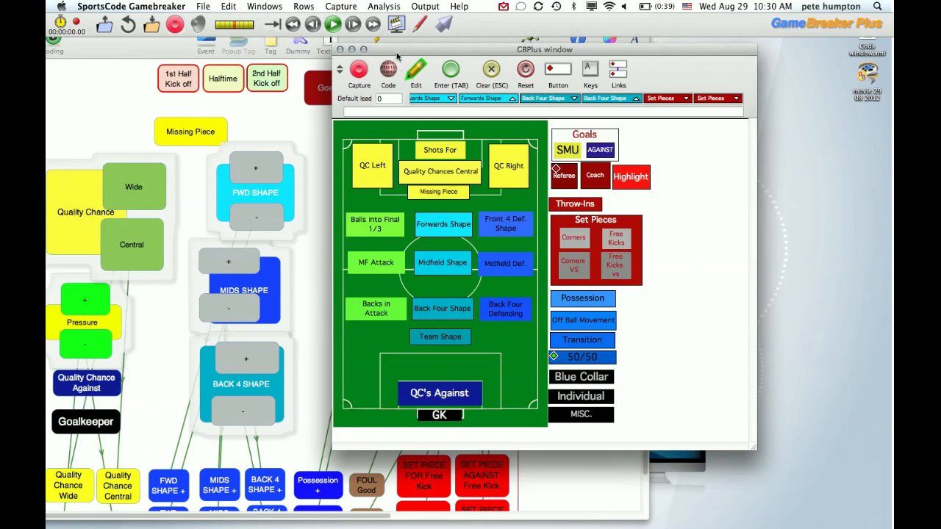
- Review the Back Four Shape button settings and start renaming FWD SHAPE to Forwards Shape
click(441, 308)
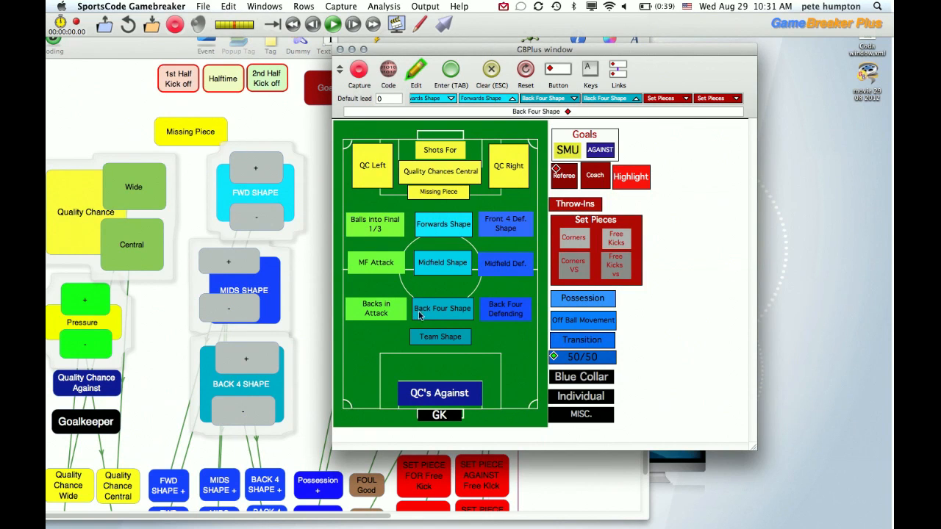
double_click(442, 308)
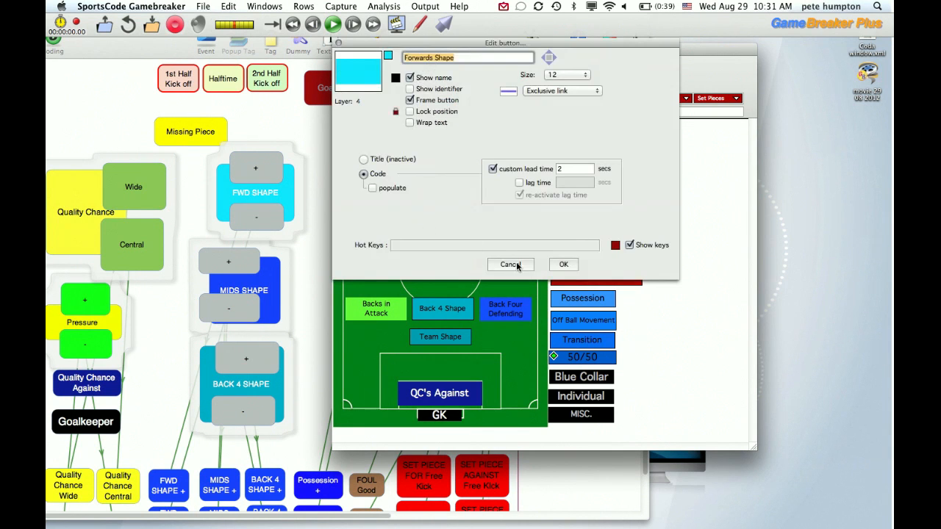
click(510, 265)
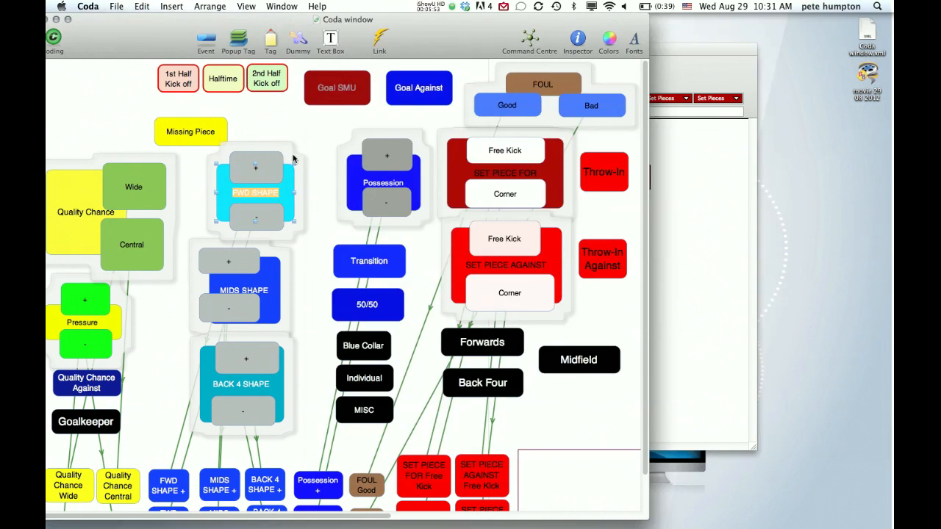
text(Forwards Shape)
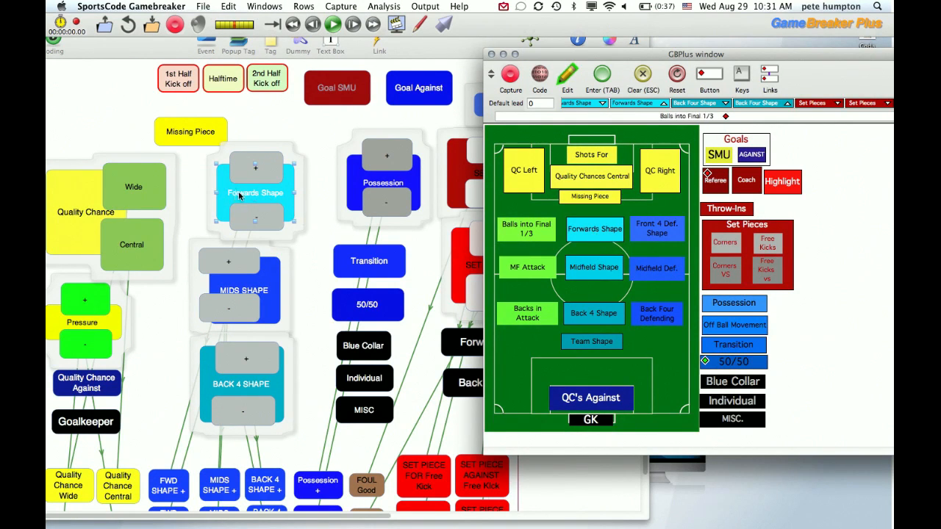
mouse_move(267, 422)
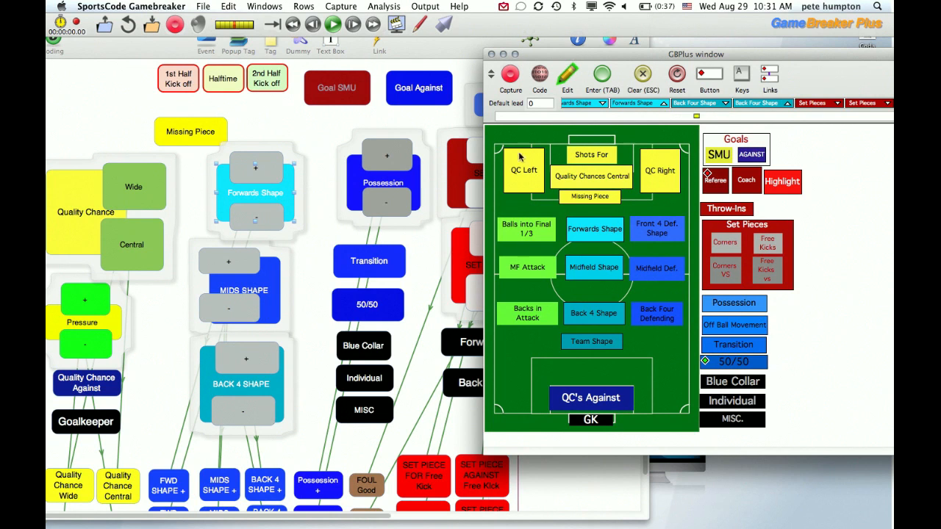
mouse_move(370, 226)
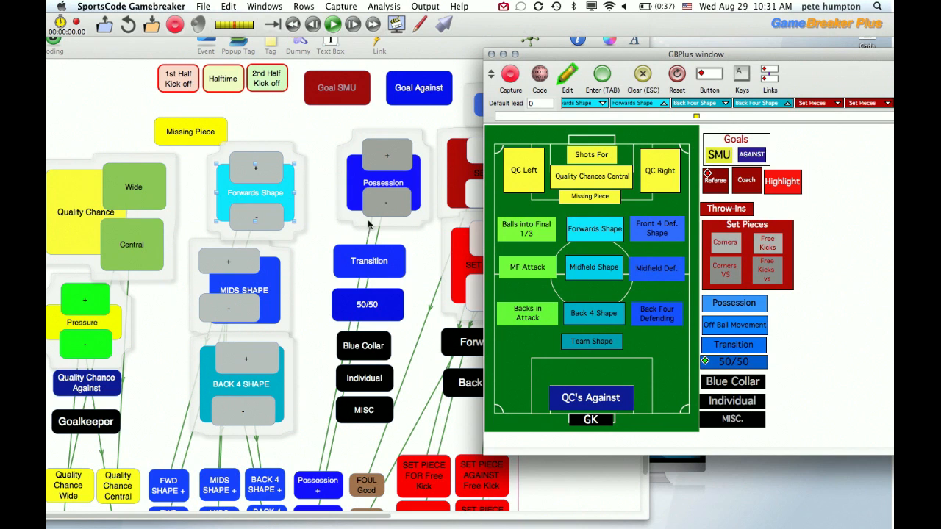
mouse_move(333, 143)
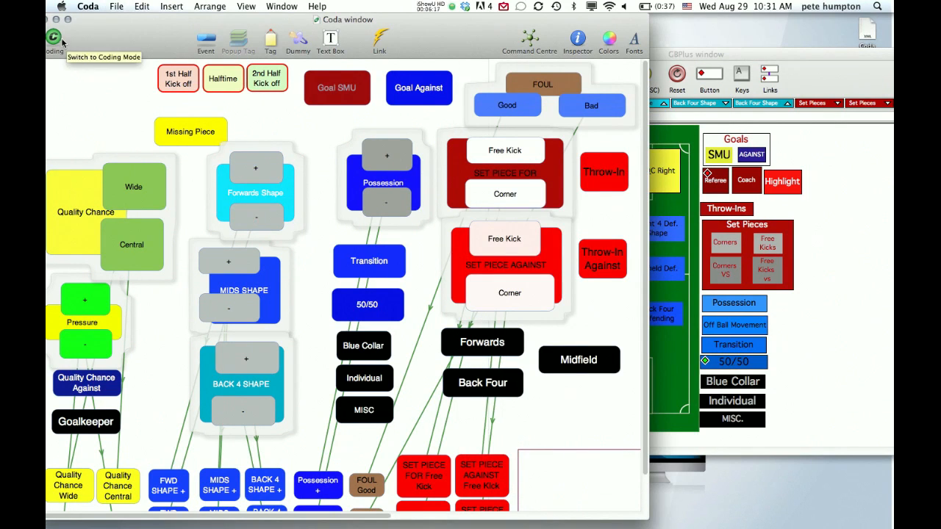
- Code Forwards Shape and BACK 4 SHAPE events in a new Coda session and save as SportsCode XML
click(54, 38)
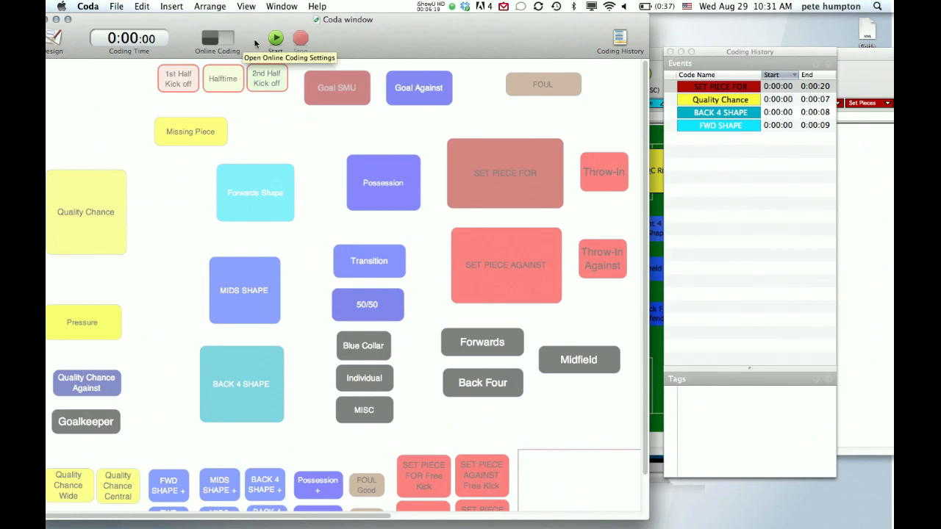
click(275, 38)
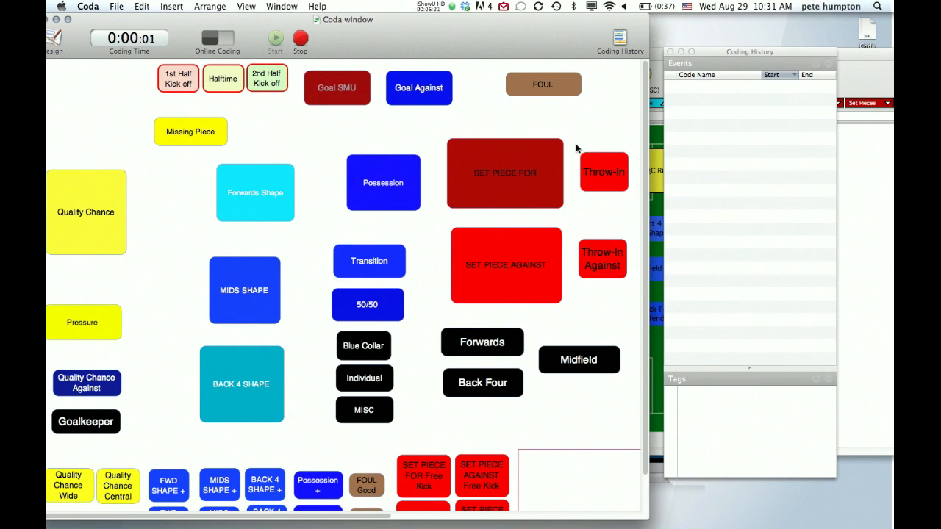
mouse_move(163, 353)
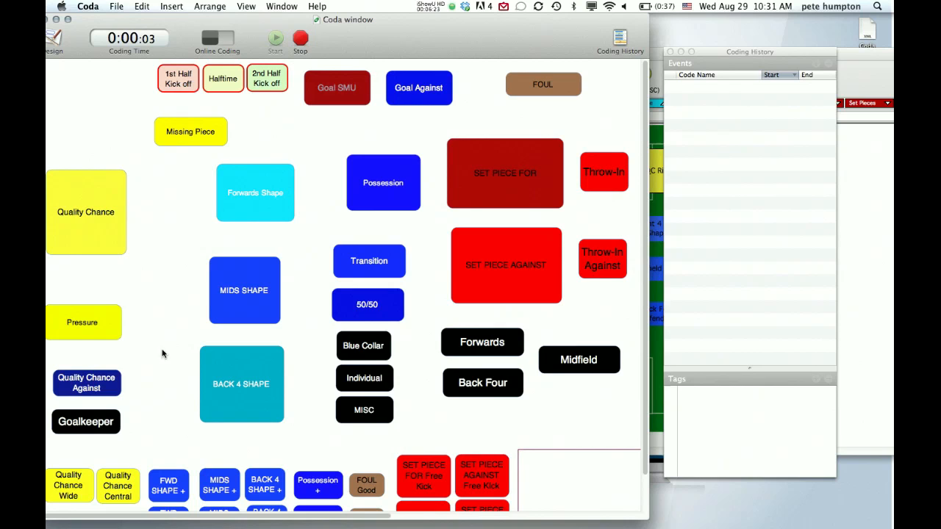
click(255, 193)
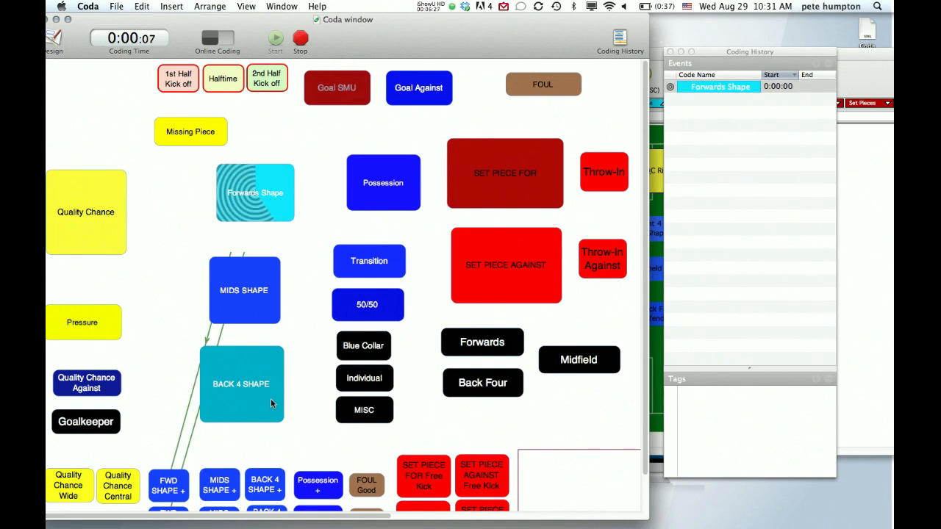
click(241, 384)
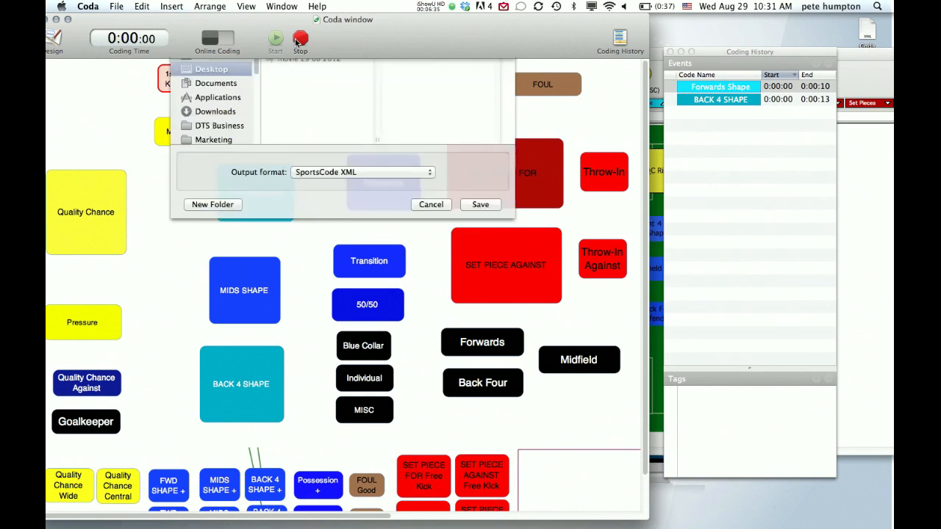
click(480, 204)
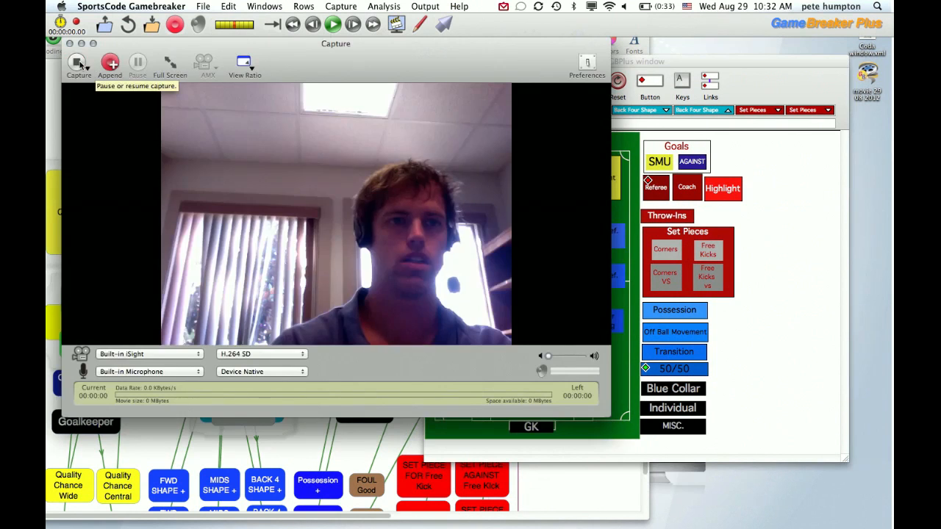
- Capture a new webcam movie with Forwards Shape and Back 4 Shape instances, then close GBPlus
click(78, 66)
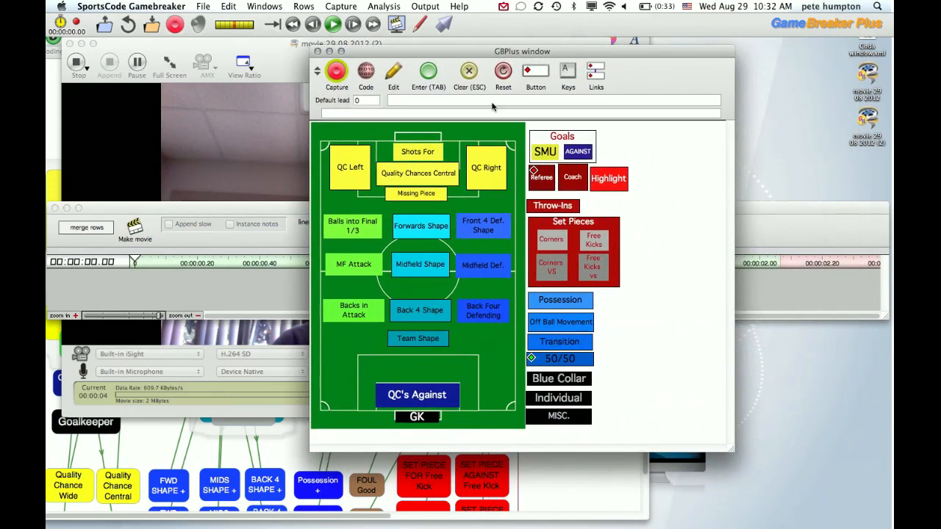
click(421, 225)
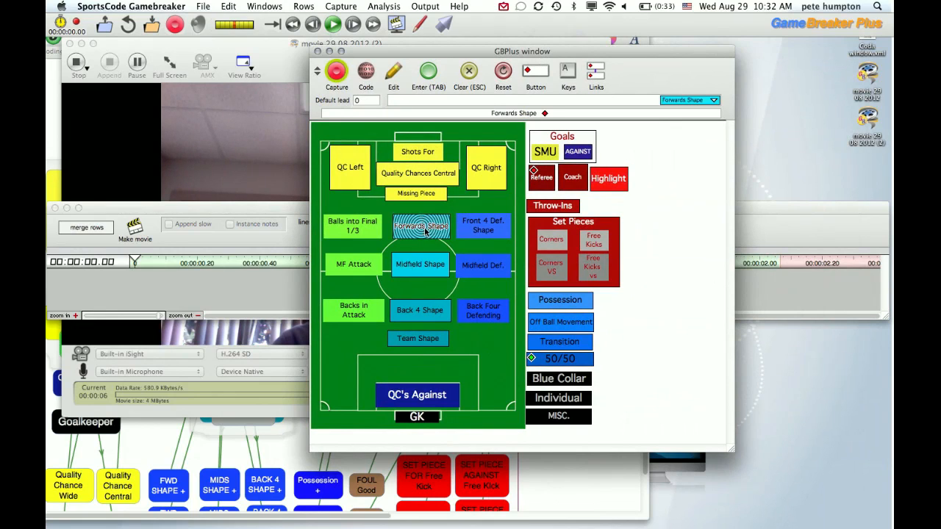
click(420, 310)
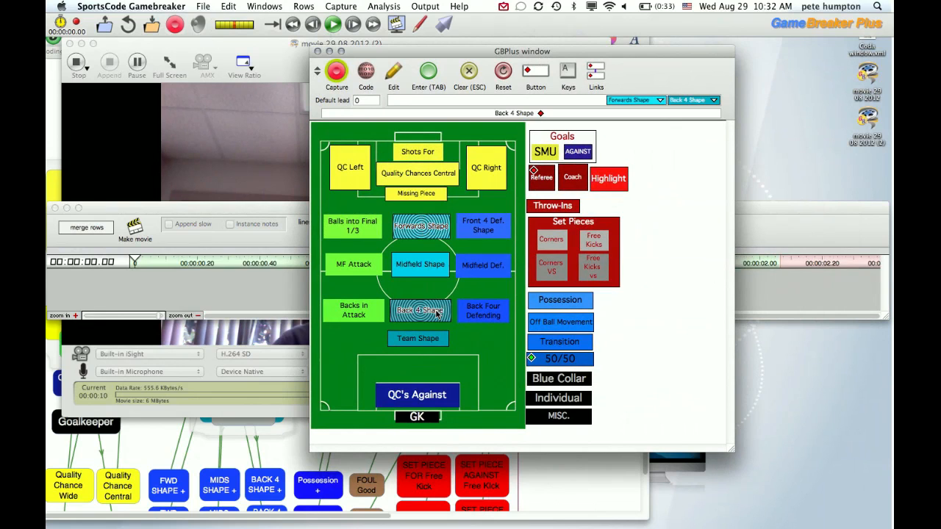
click(421, 226)
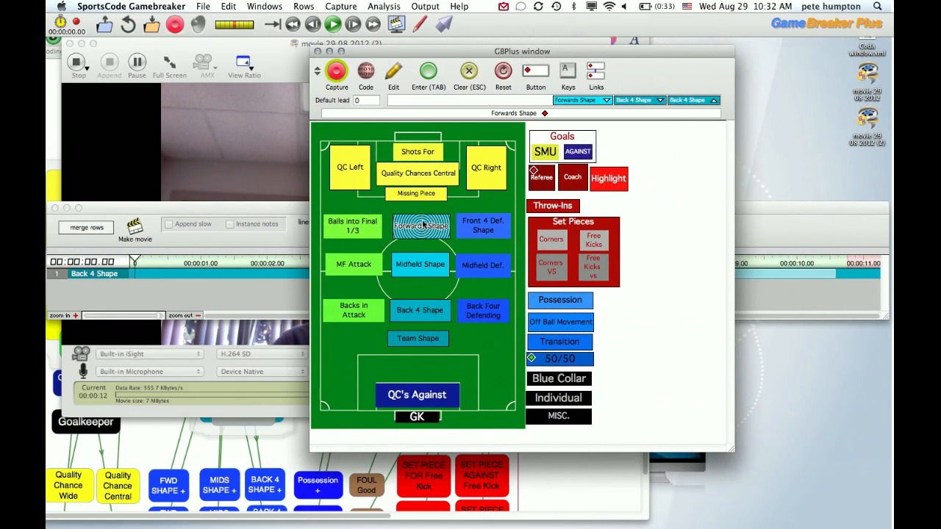
click(421, 226)
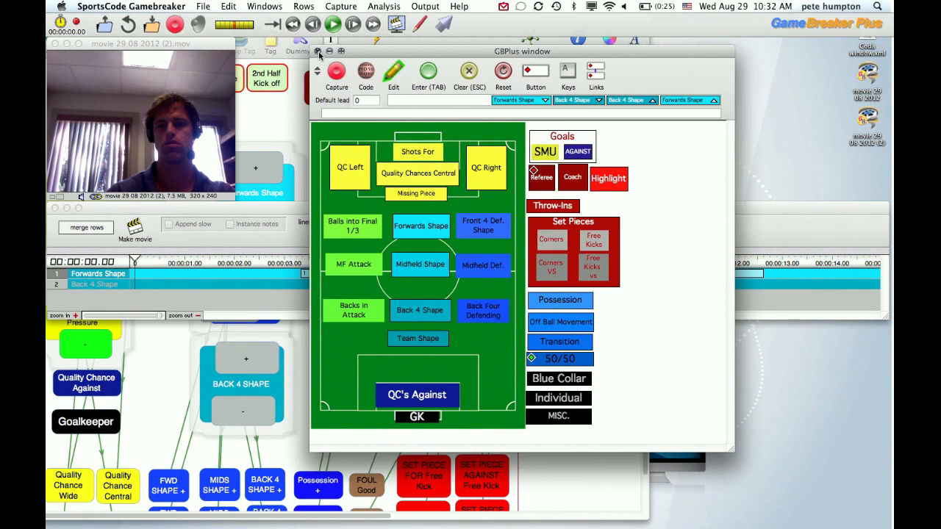
click(203, 6)
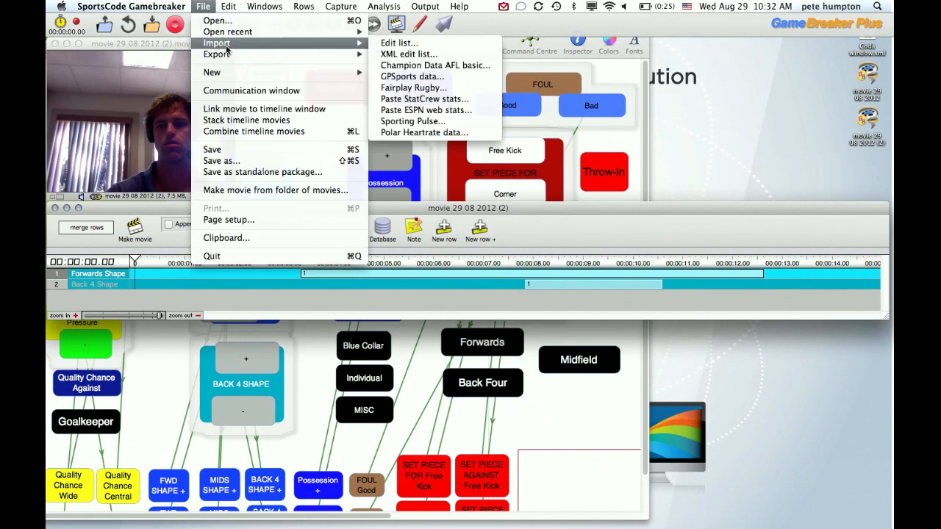
- Import Coda window.xml as an XML edit list with merged instances and time offset
click(409, 54)
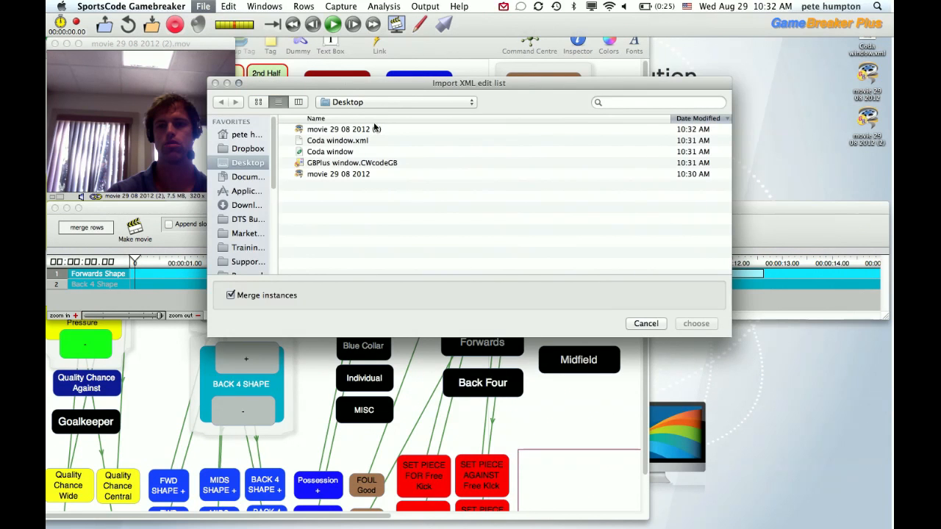
click(696, 324)
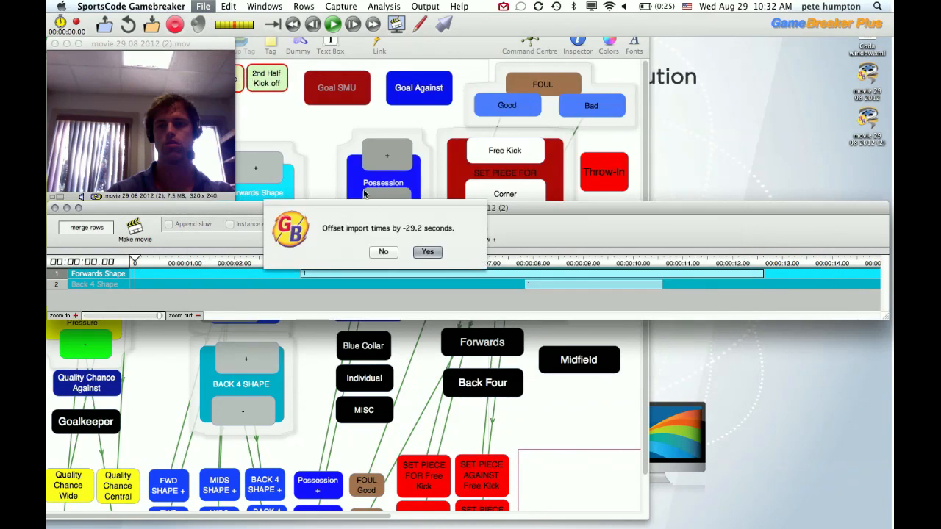
click(427, 253)
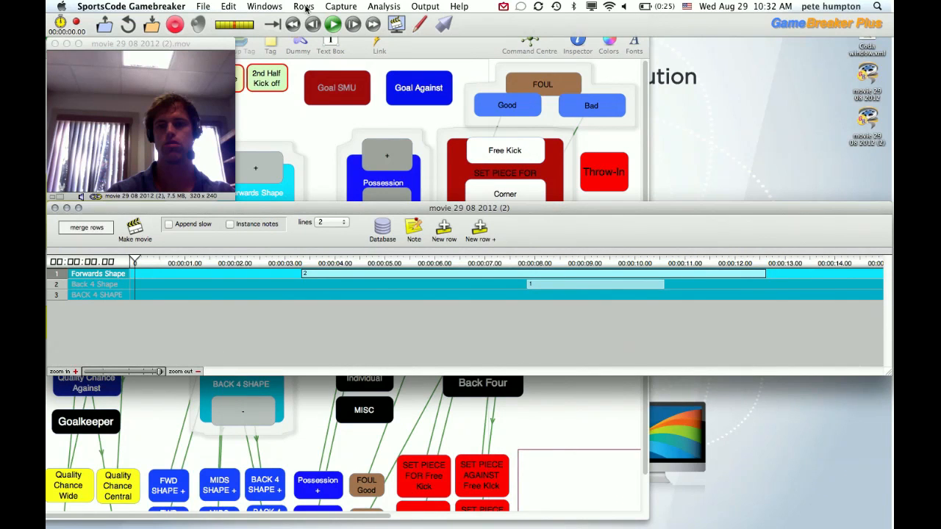
click(303, 6)
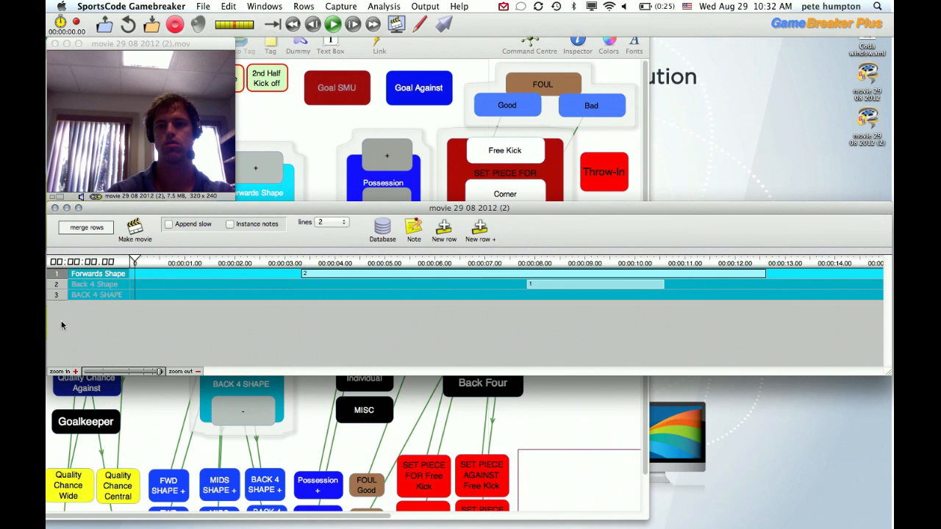
mouse_move(114, 281)
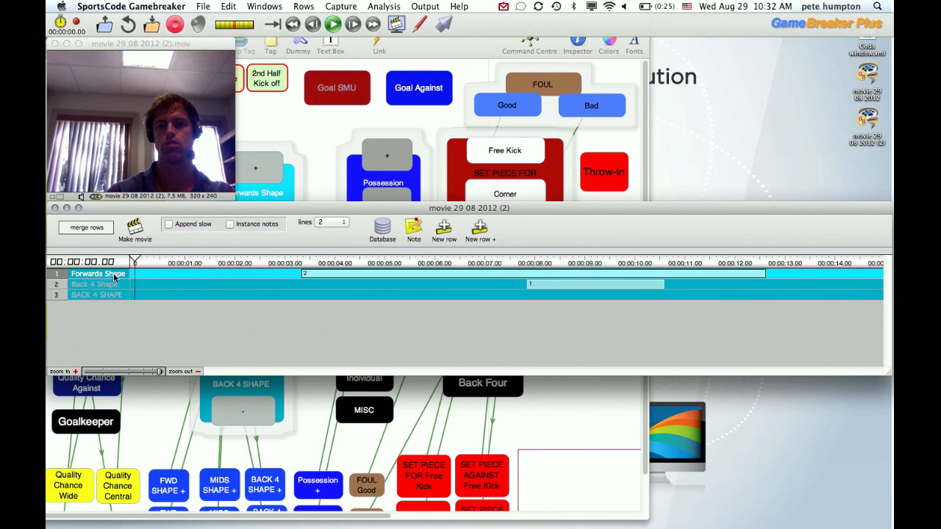
click(96, 295)
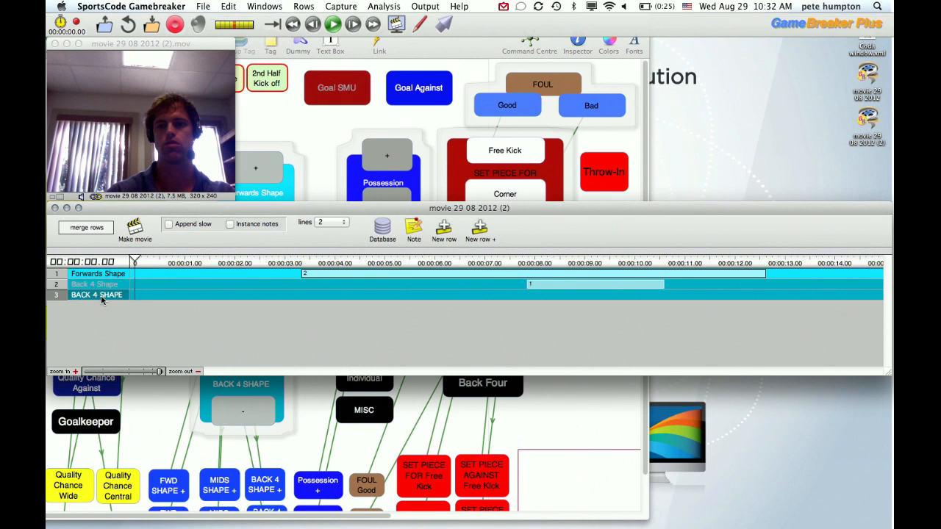
click(94, 285)
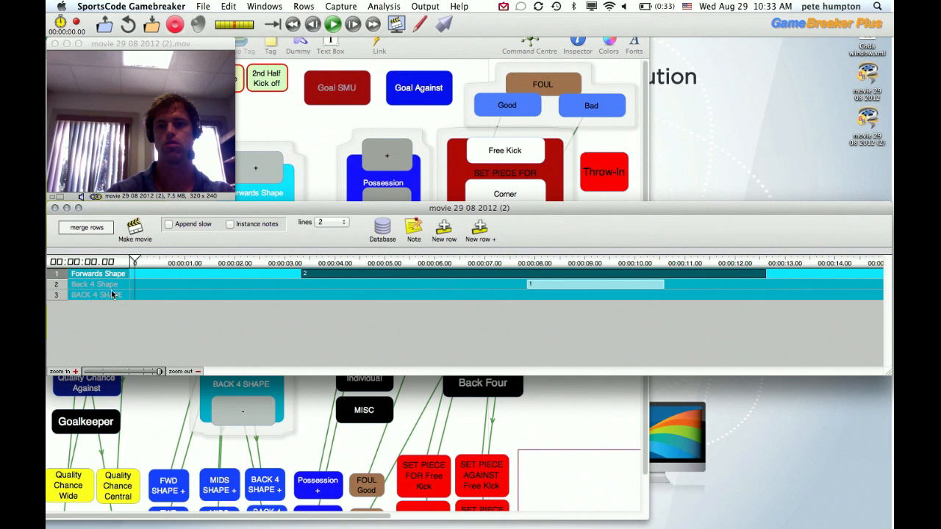
mouse_move(114, 313)
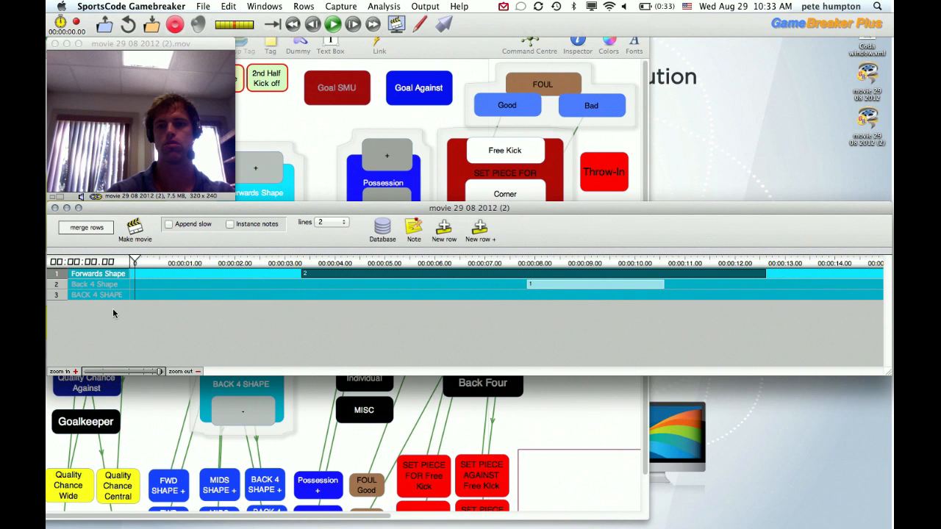
mouse_move(160, 248)
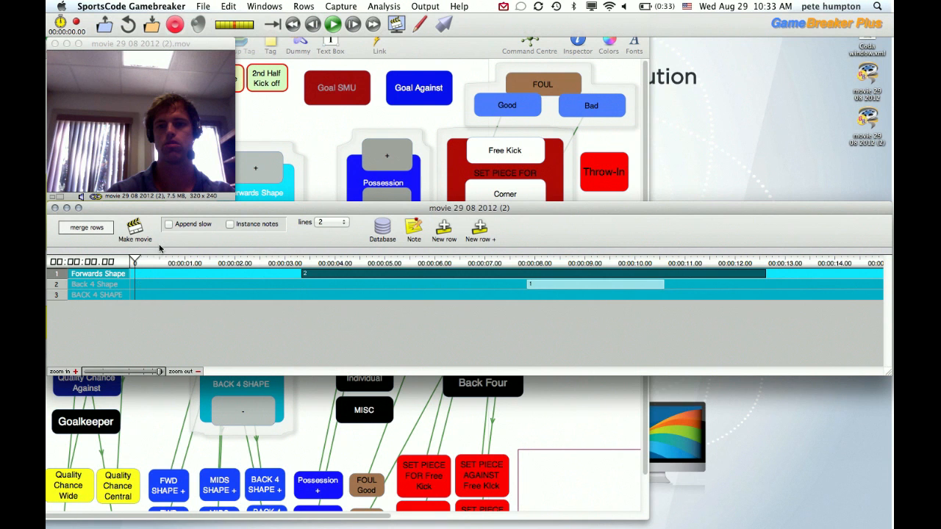